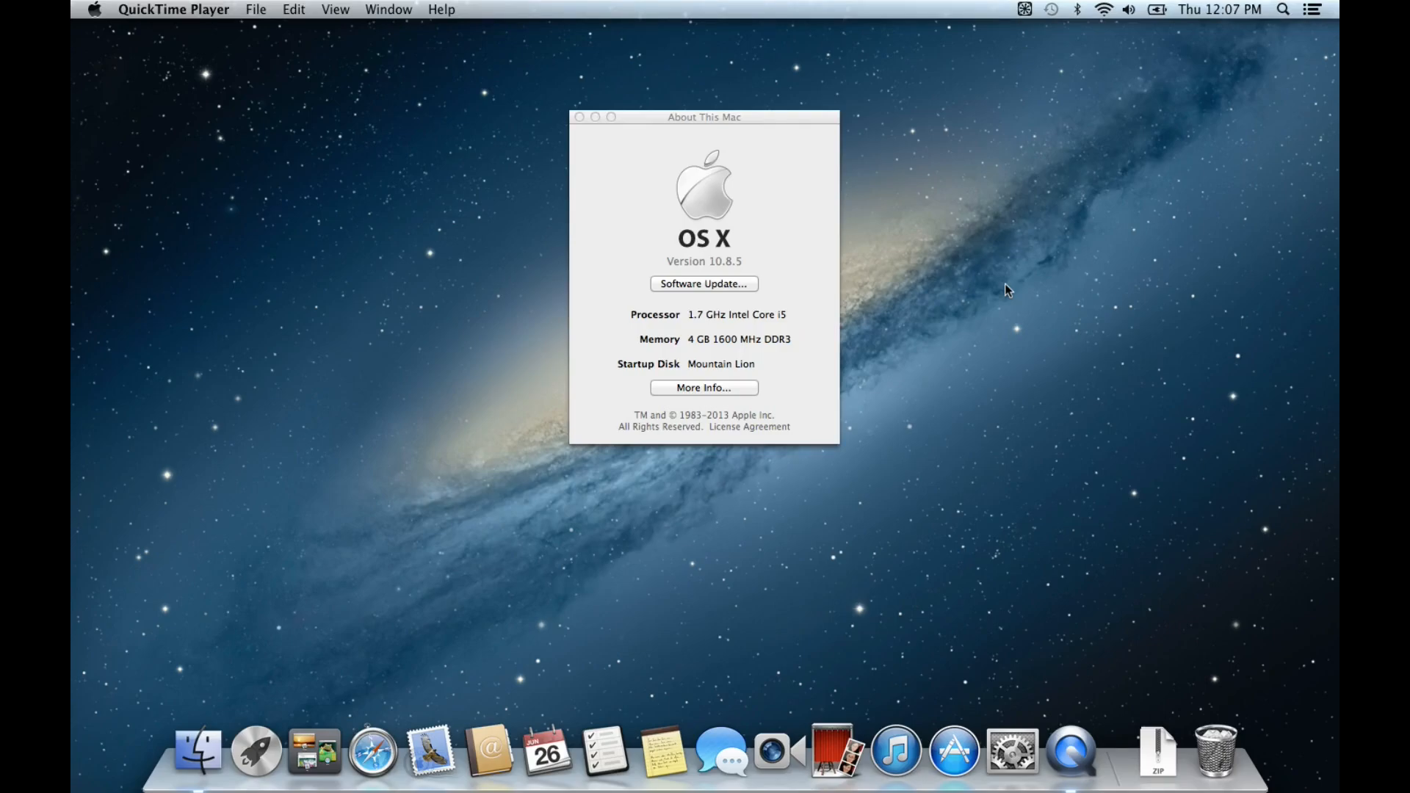
pyautogui.moveTo(706, 329)
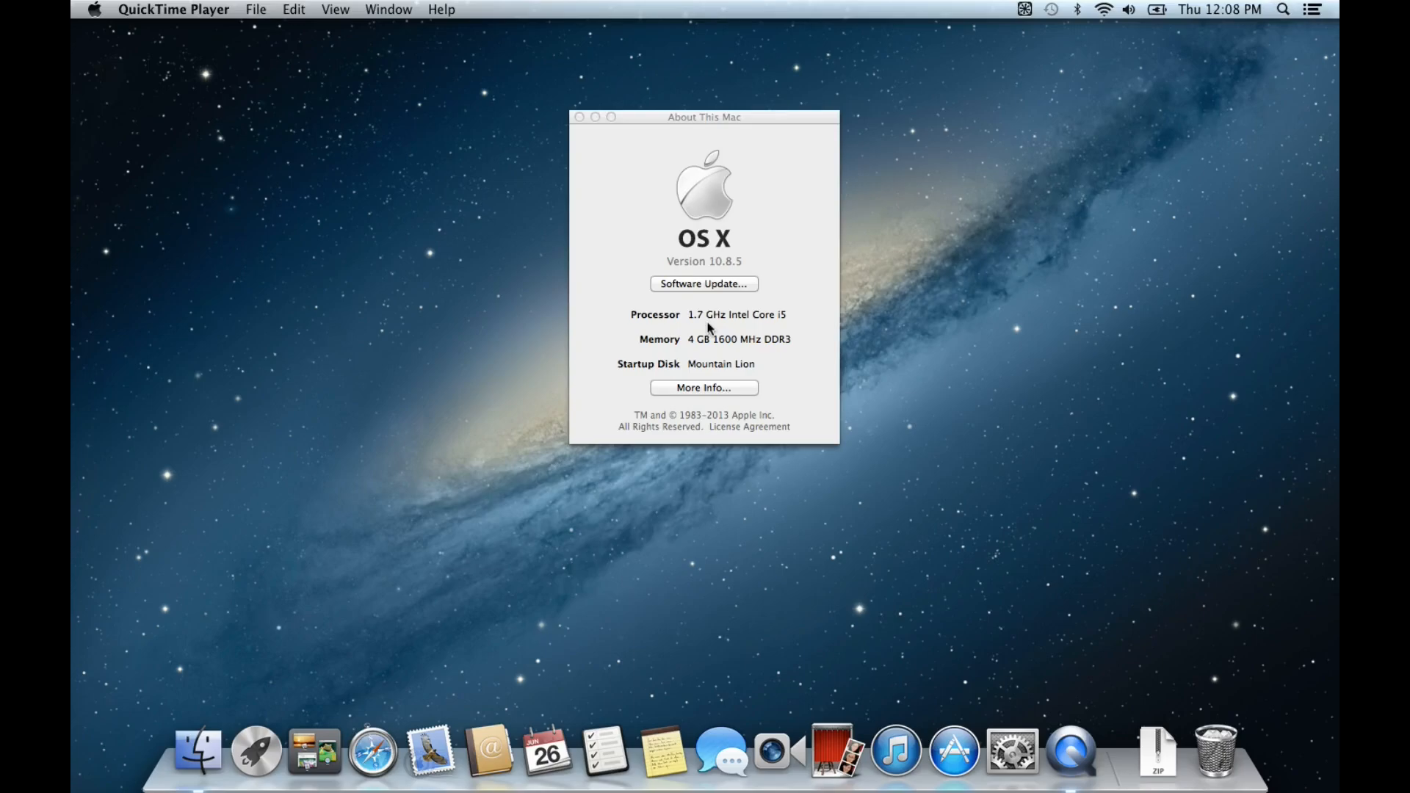
pyautogui.moveTo(699, 350)
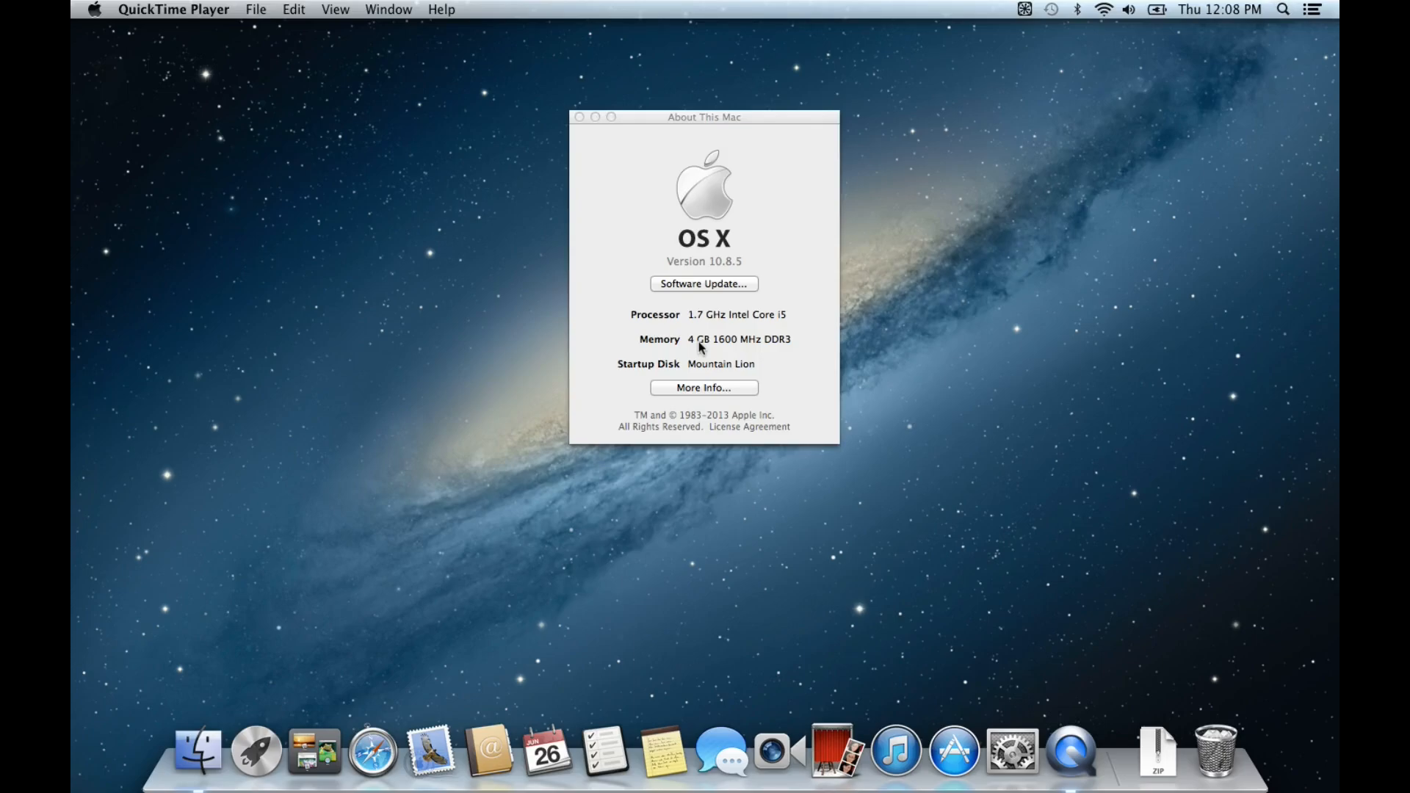
pyautogui.moveTo(673, 241)
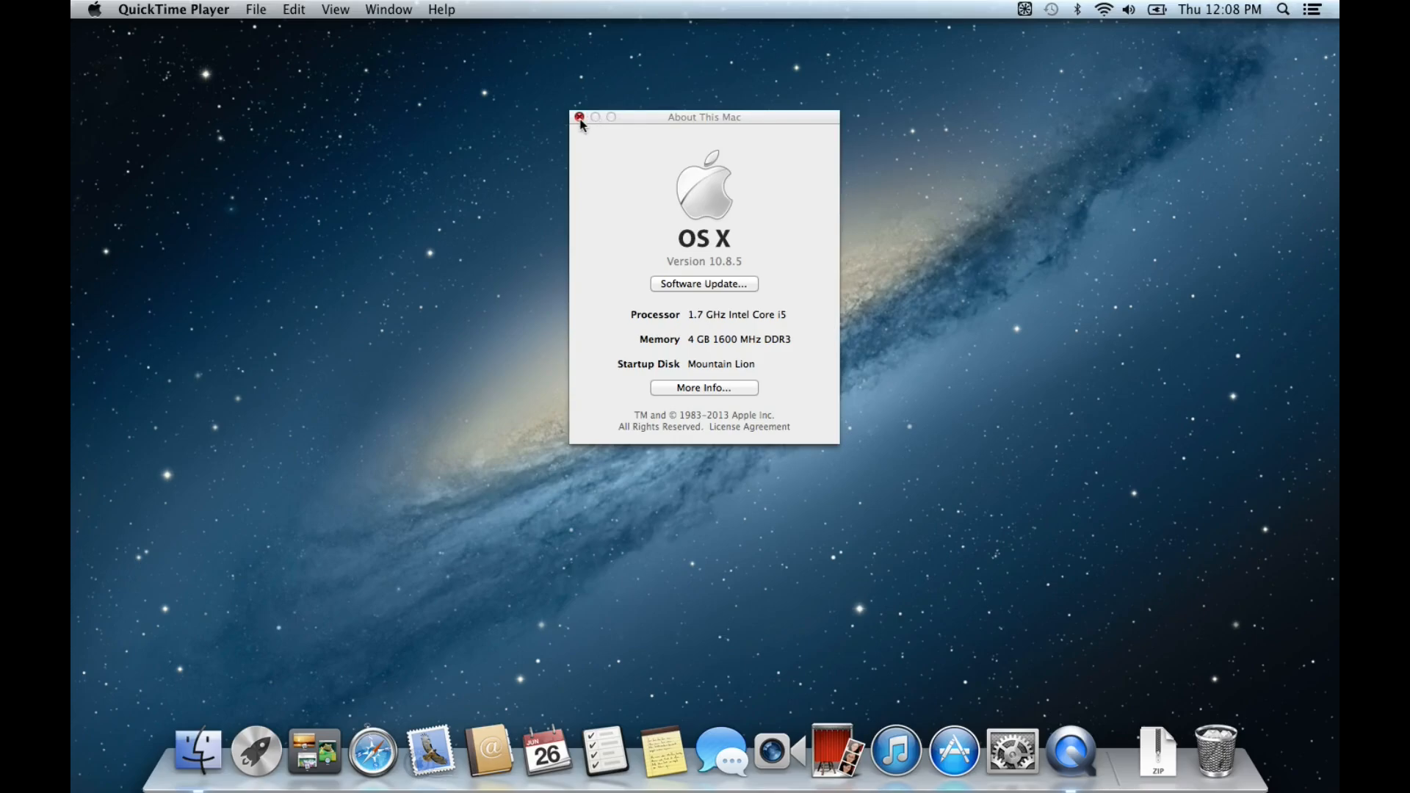
# - Close About This Mac and bring up the Launchpad applications grid
pyautogui.click(581, 118)
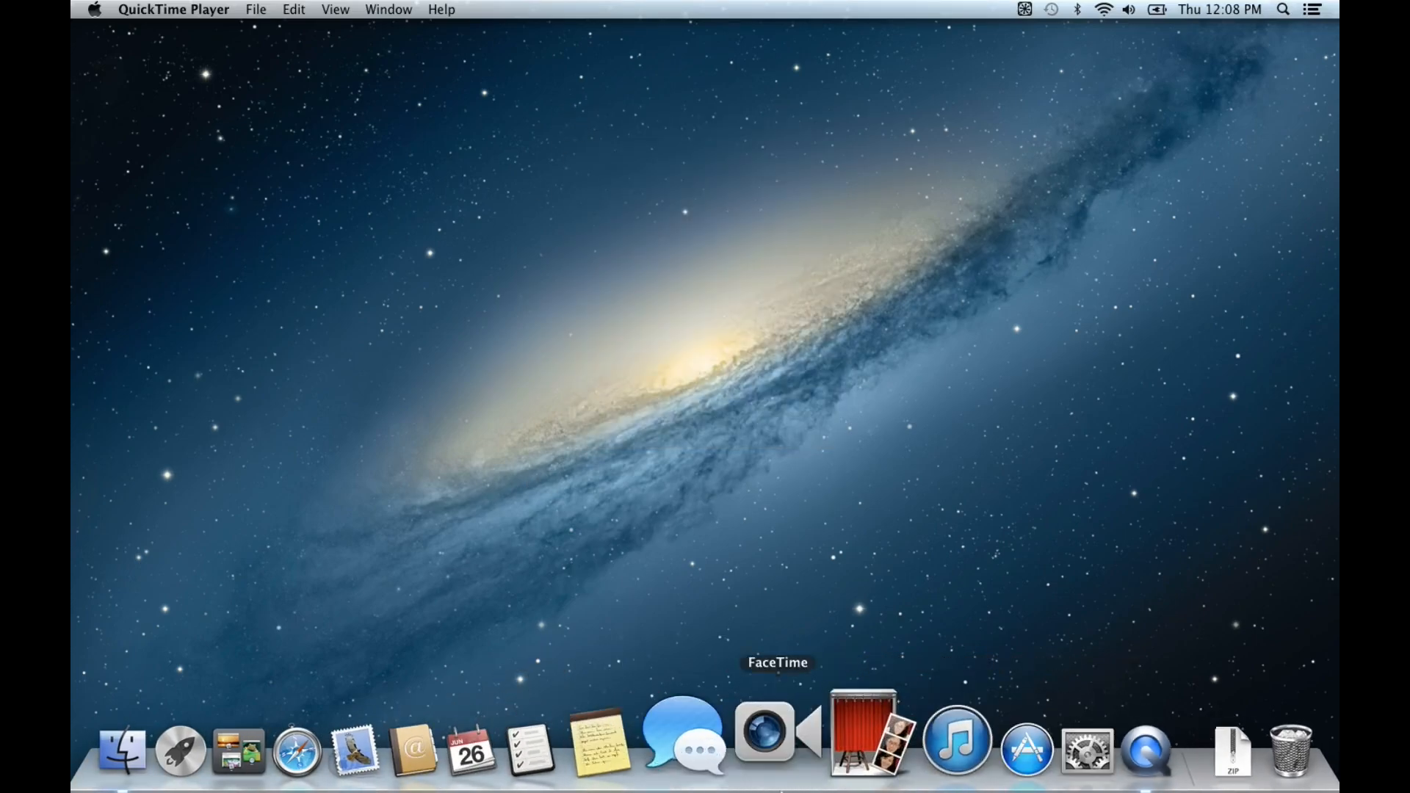
pyautogui.moveTo(339, 510)
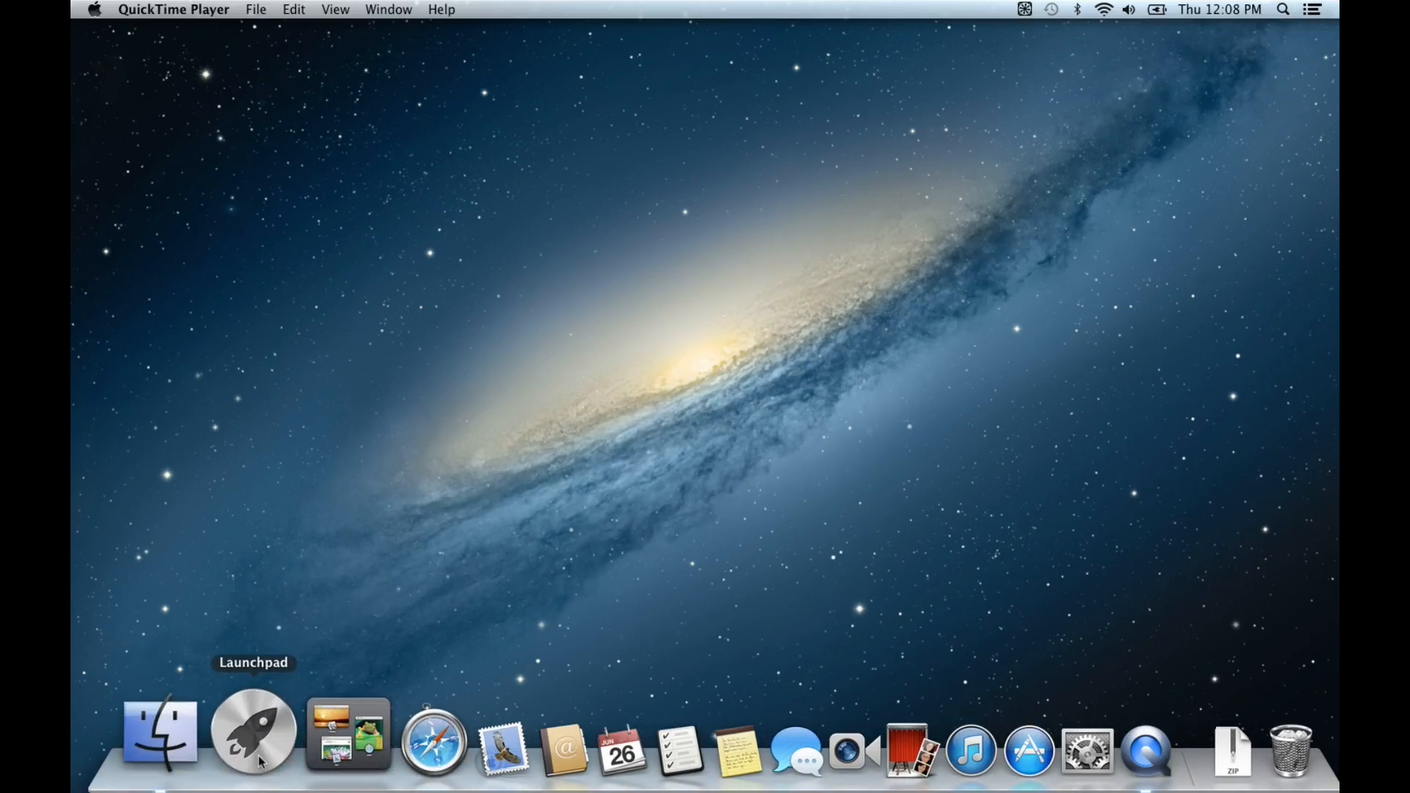
pyautogui.click(253, 731)
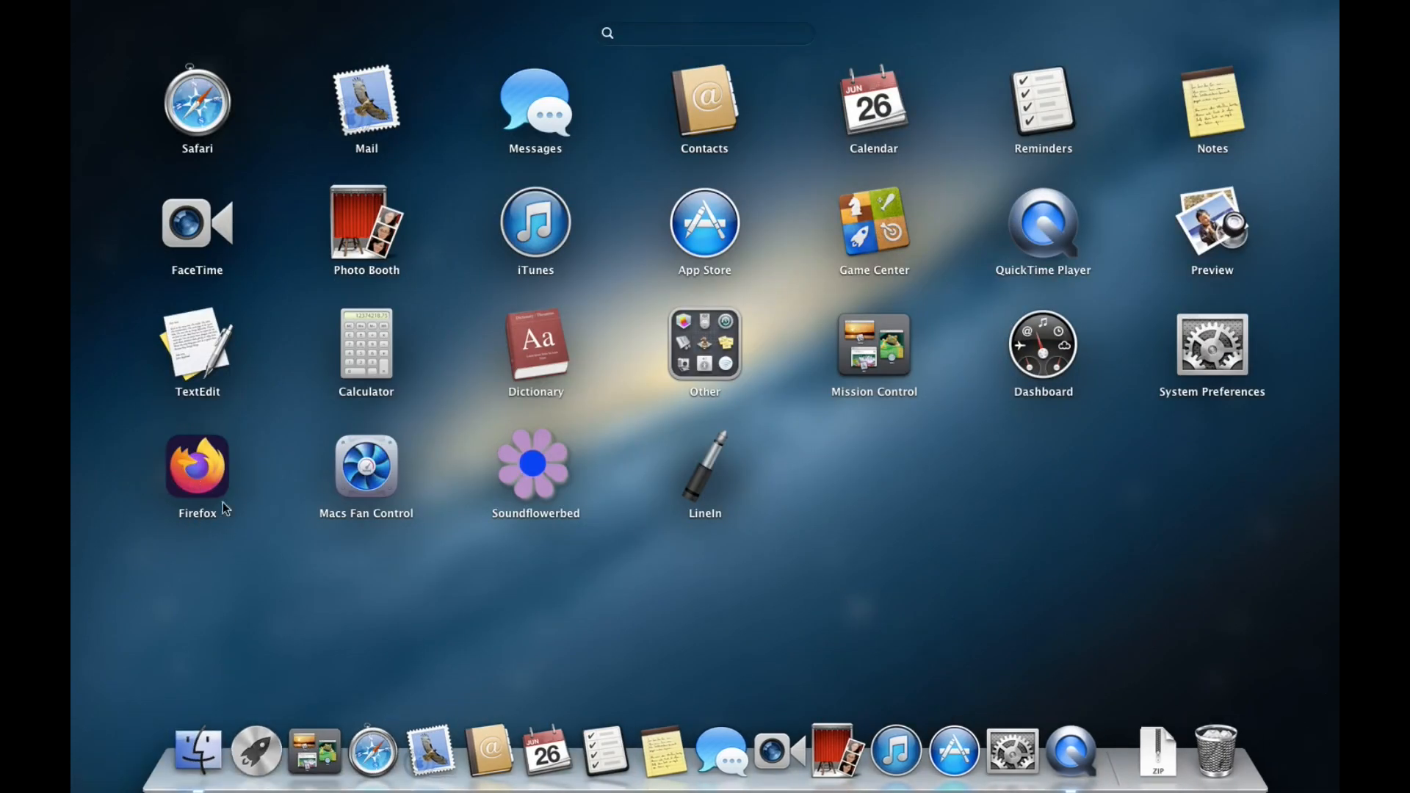
pyautogui.moveTo(185, 542)
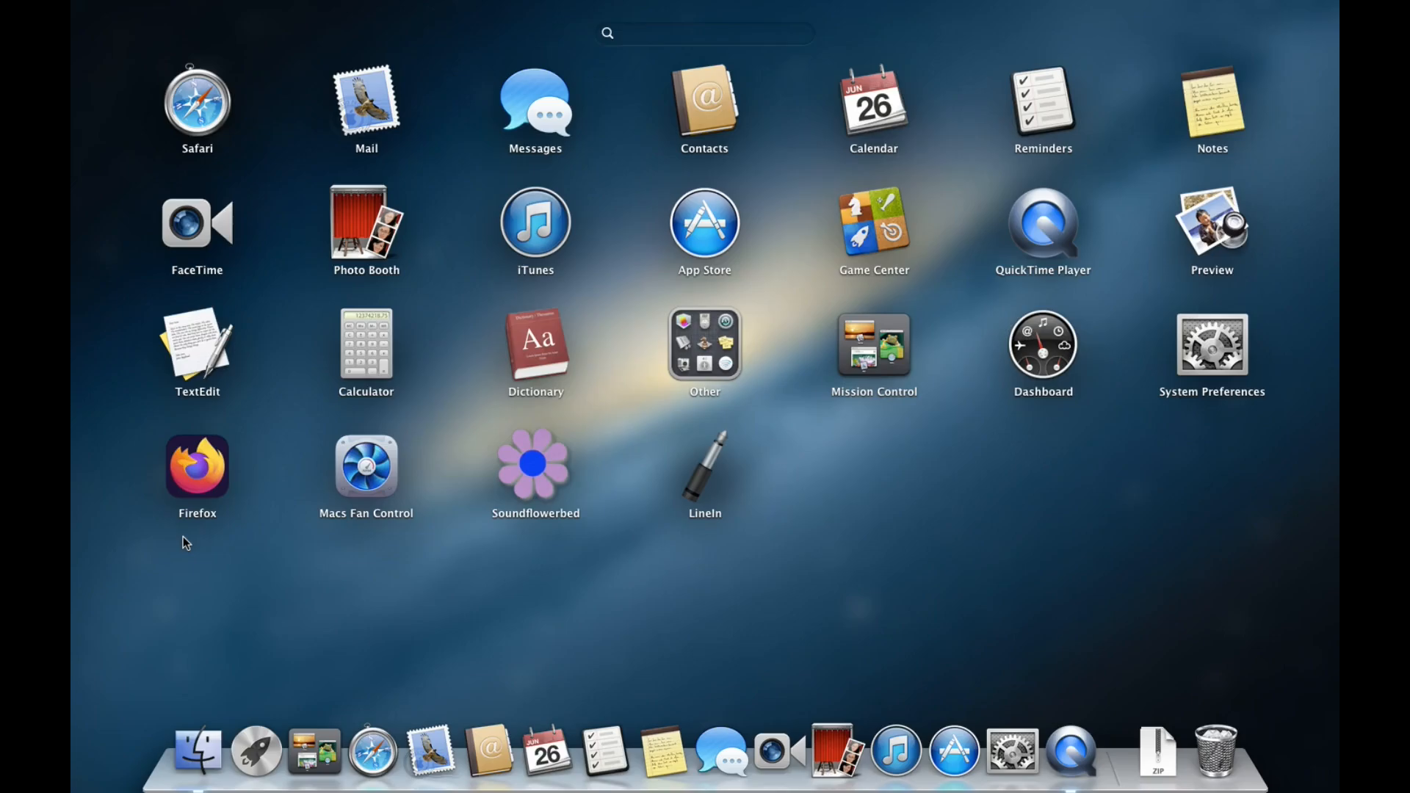
pyautogui.moveTo(216, 529)
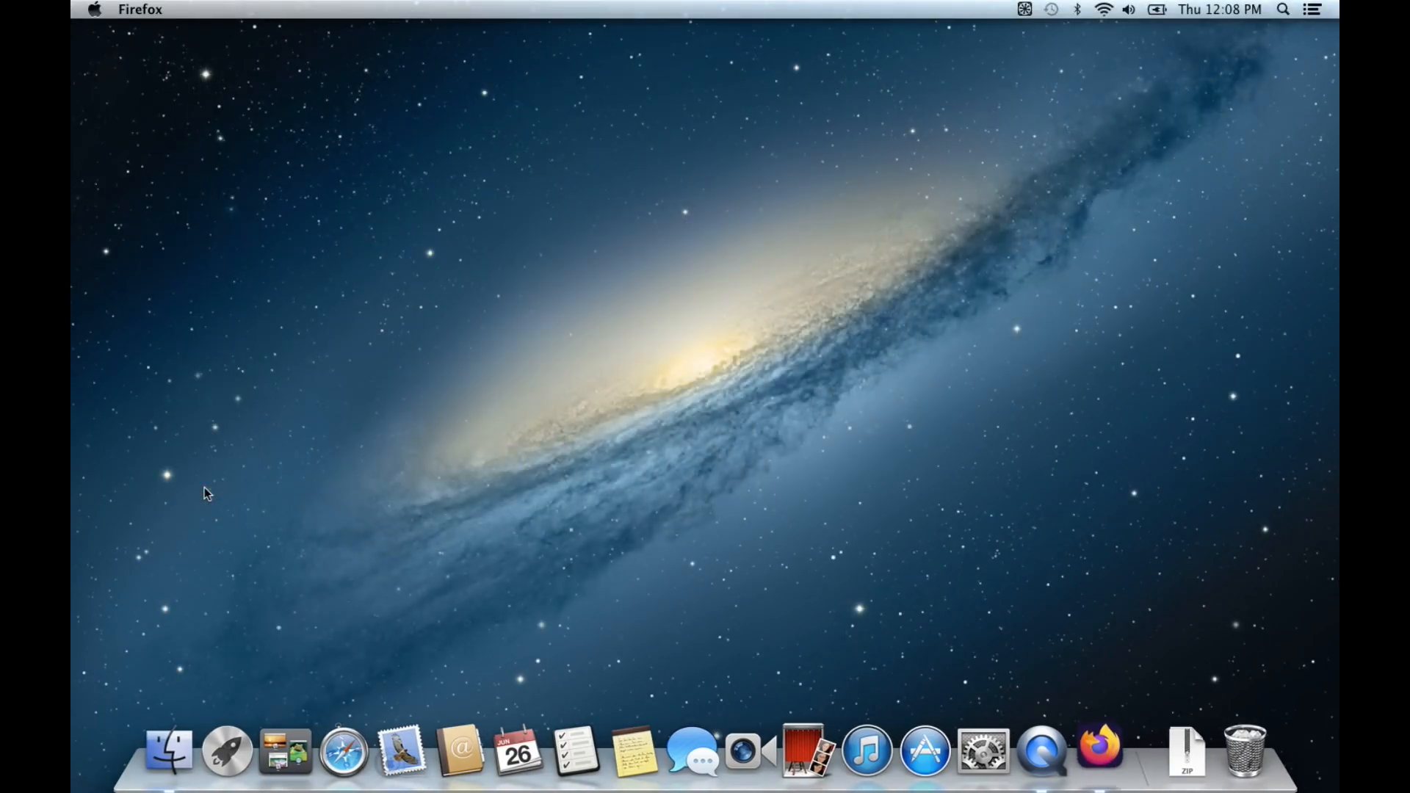
# - Focus the Firefox window showing the New Tab page
pyautogui.click(1099, 749)
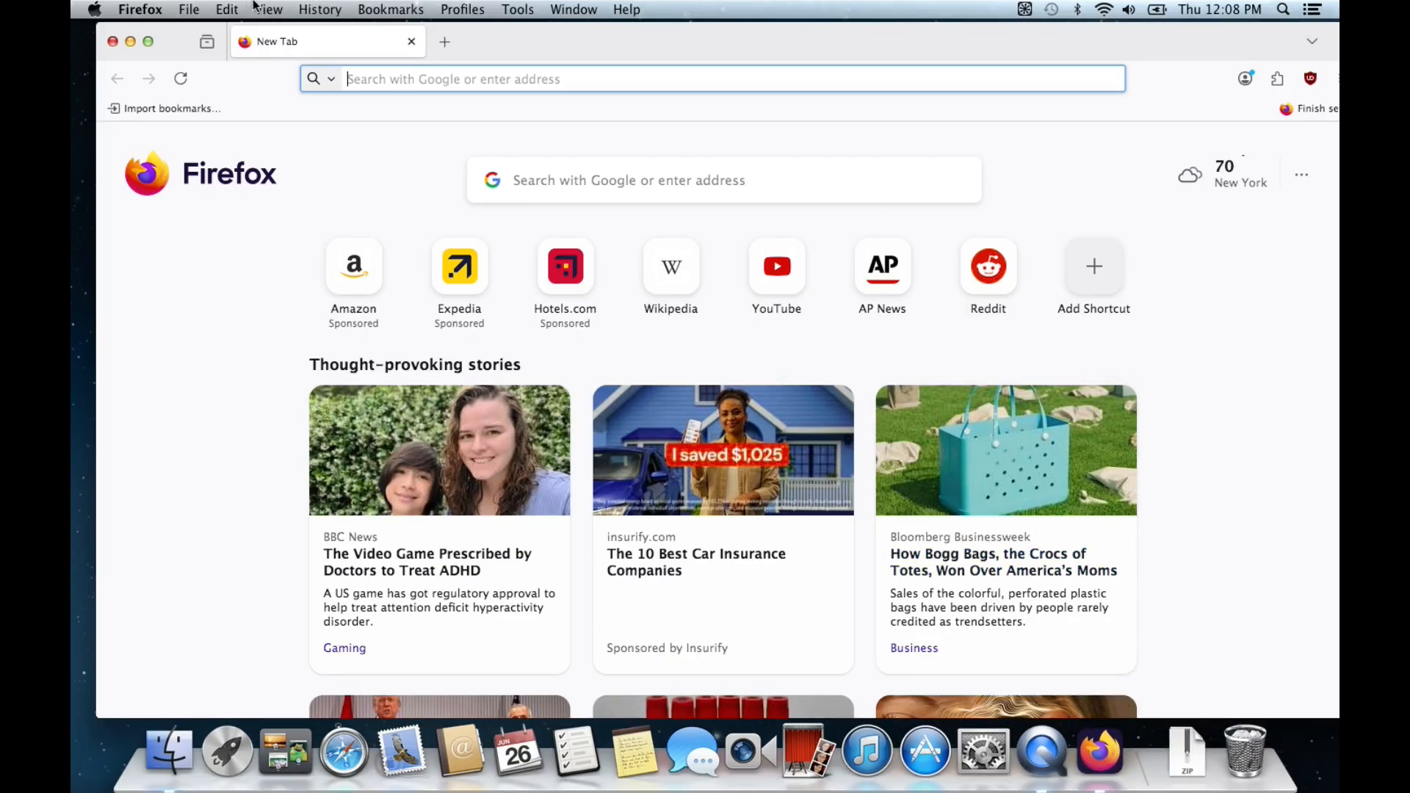
pyautogui.moveTo(988, 270)
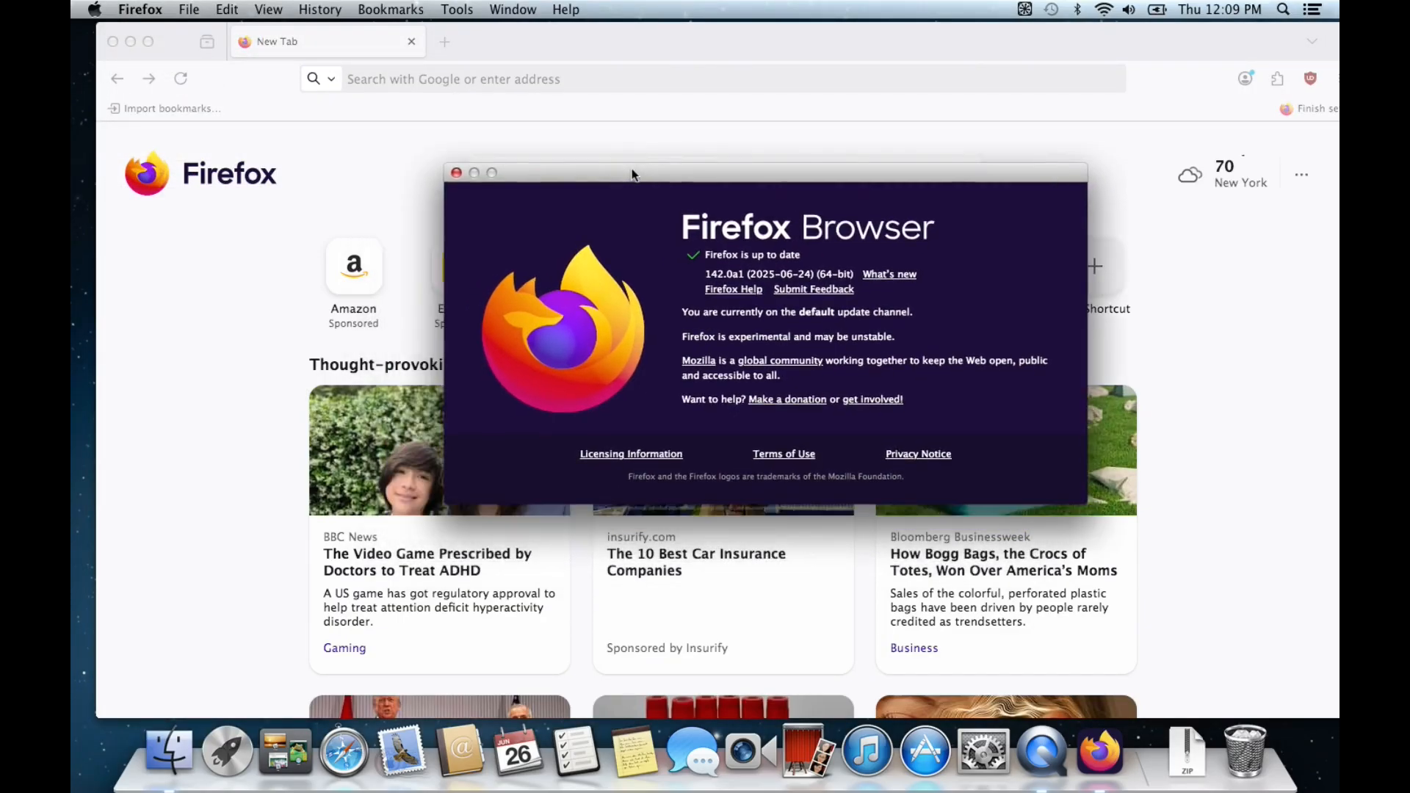
pyautogui.moveTo(771, 289)
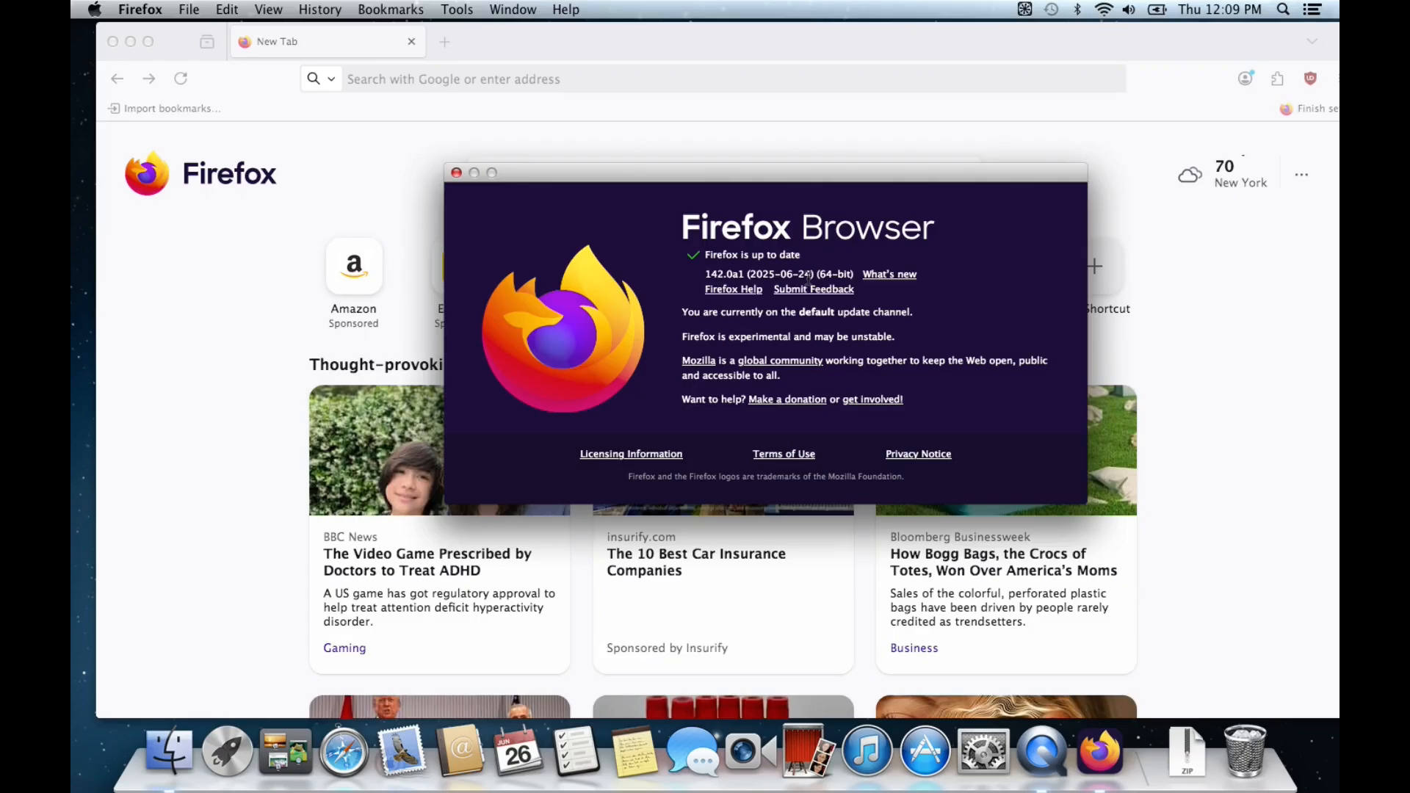
# - Dismiss About Firefox and search 'firefox dynasty' from the address bar
pyautogui.click(456, 174)
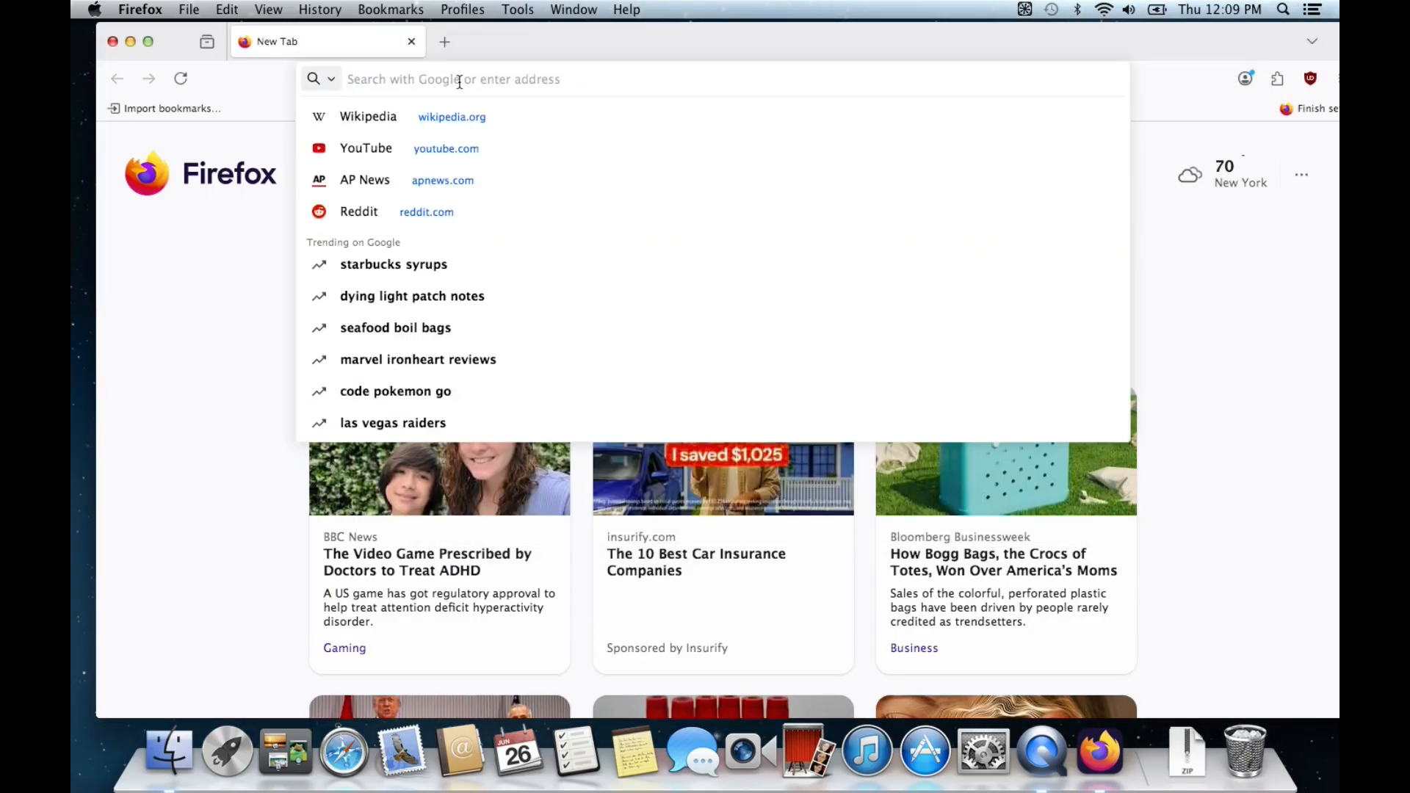
pyautogui.write('firefox dynasty')
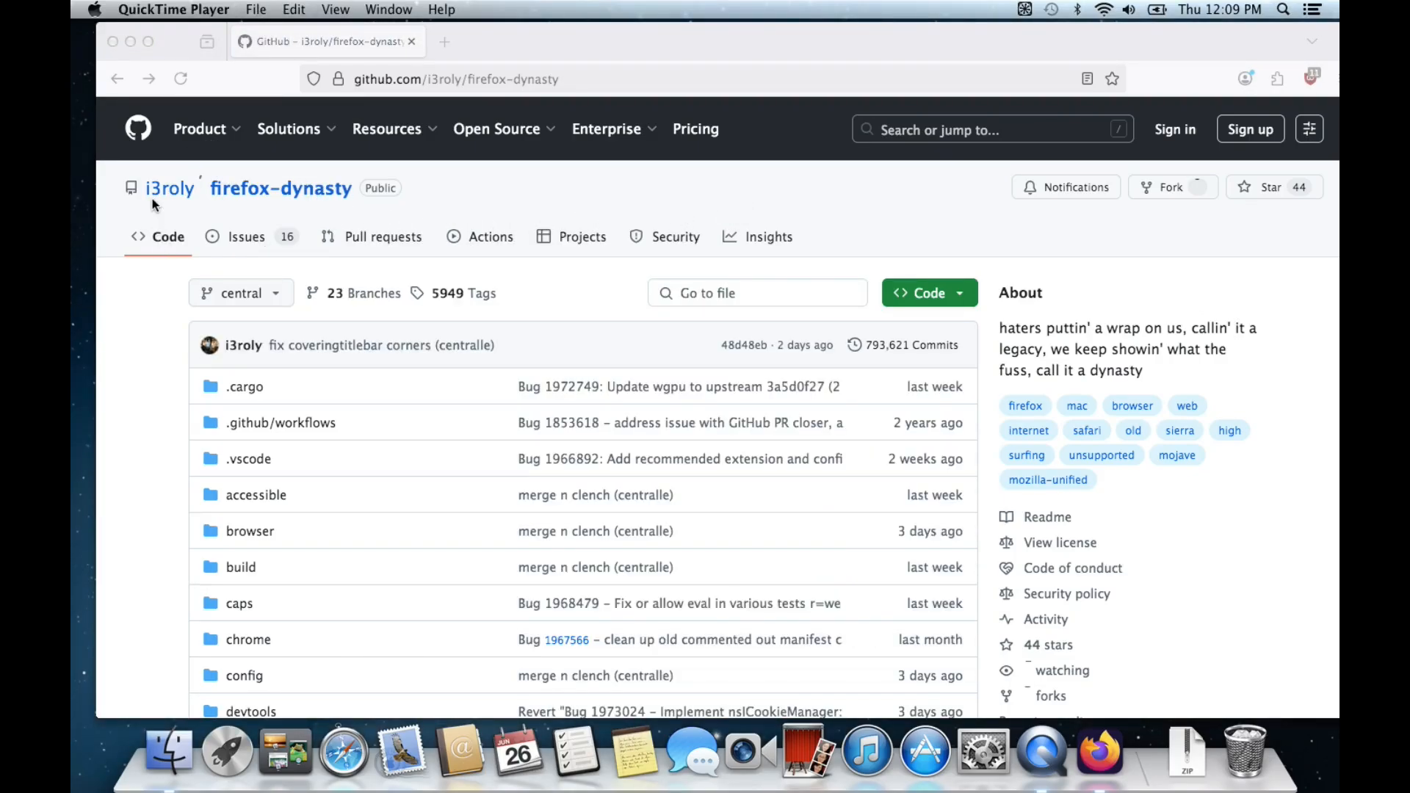
pyautogui.moveTo(268, 194)
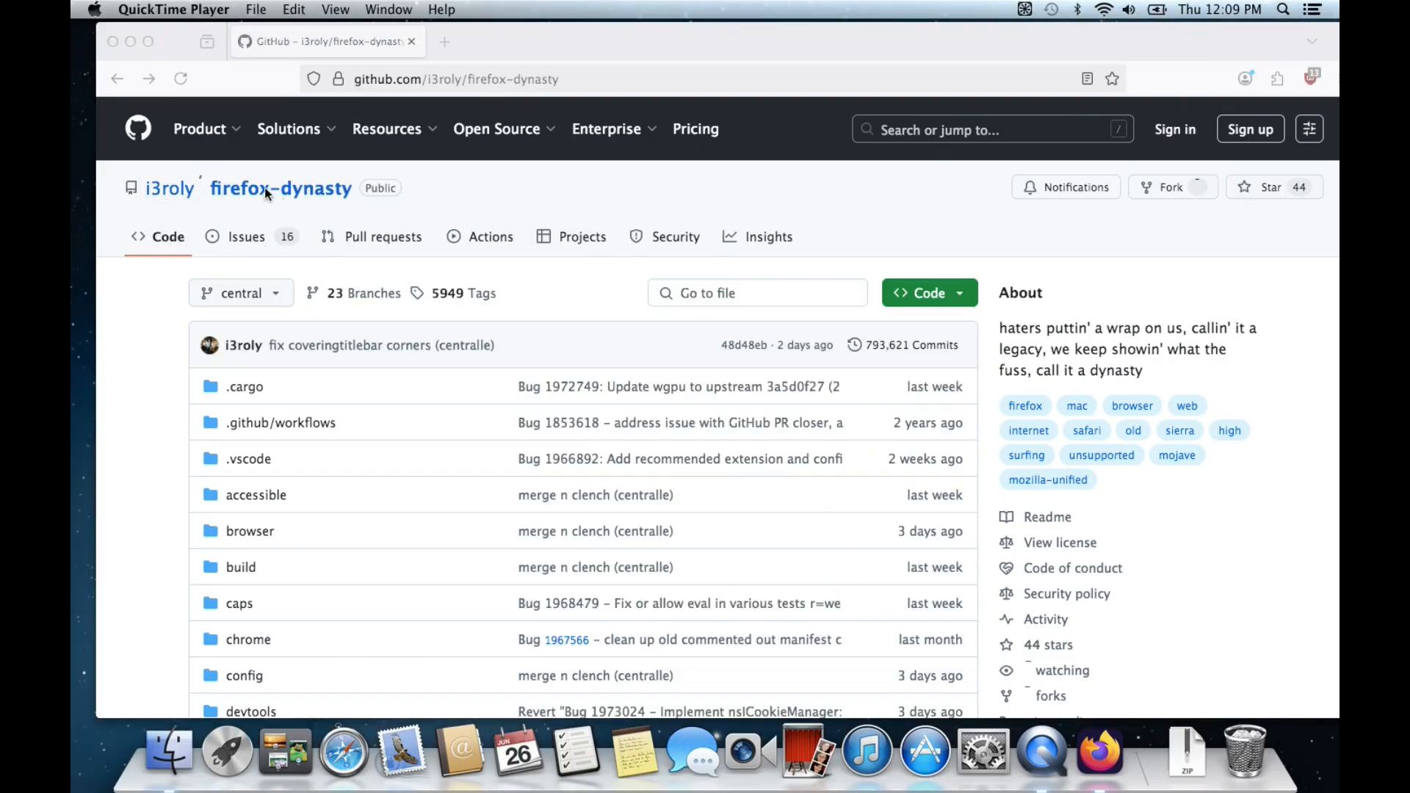
# - Scroll through the i3roly/firefox-dynasty repo's files, README and releases, then back up
pyautogui.scroll(-3)
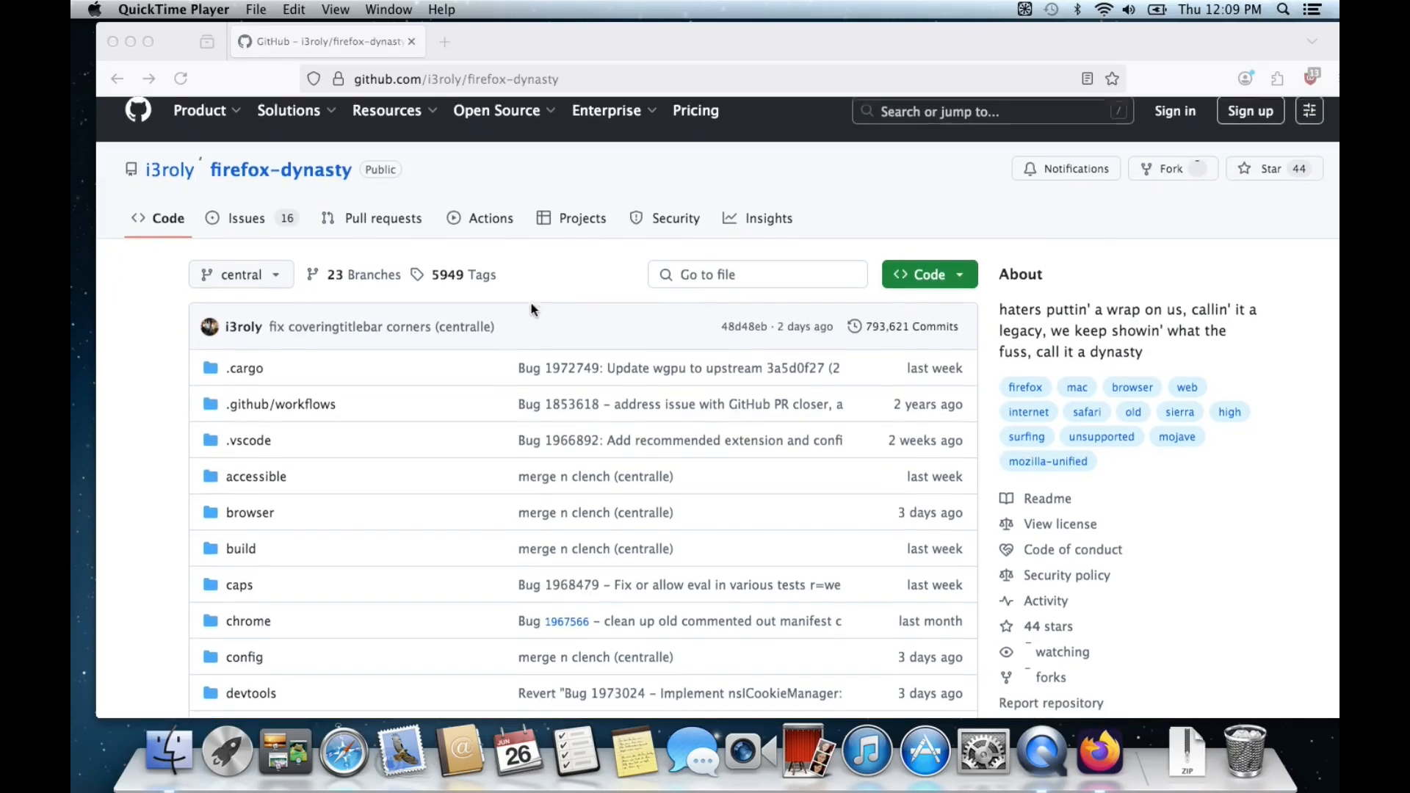
pyautogui.scroll(-3)
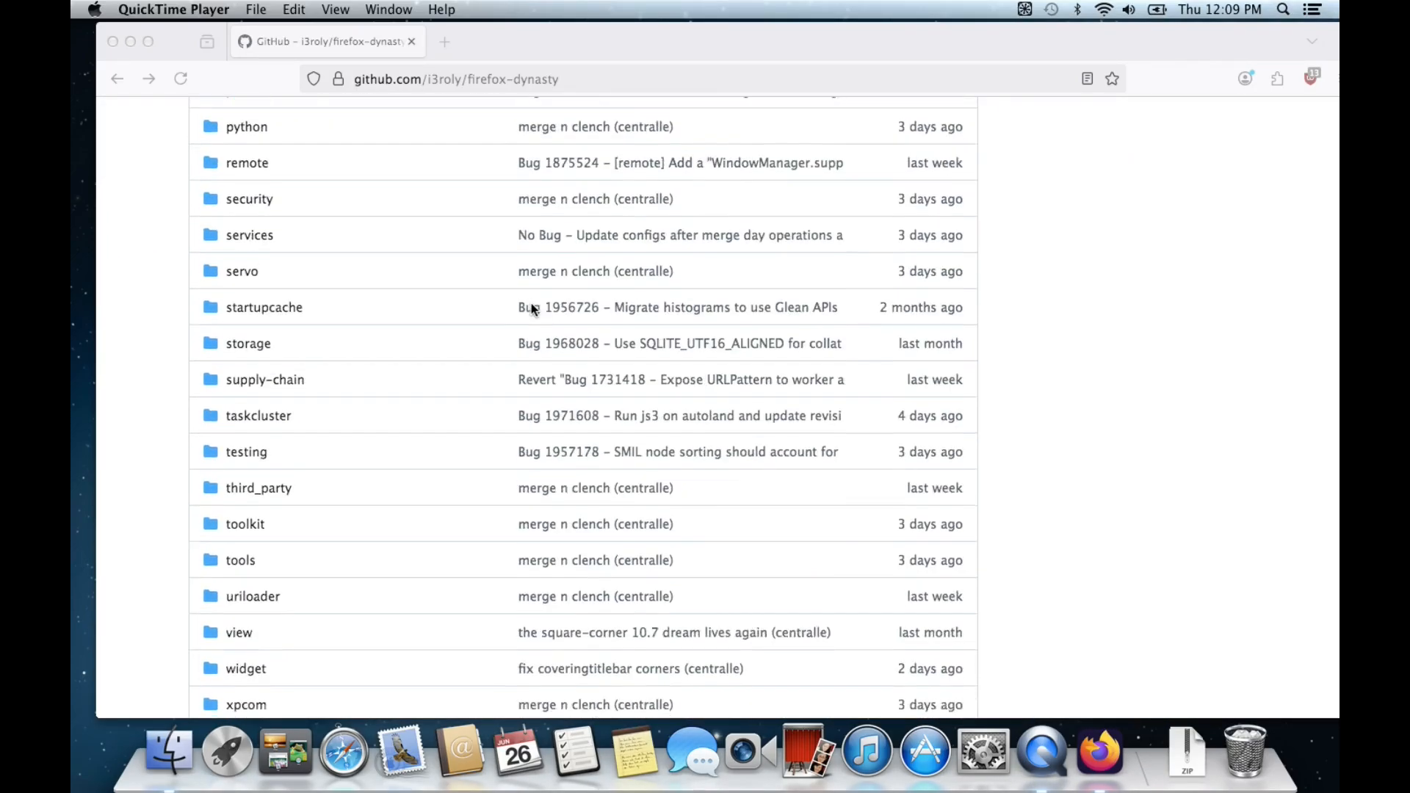
pyautogui.scroll(-3)
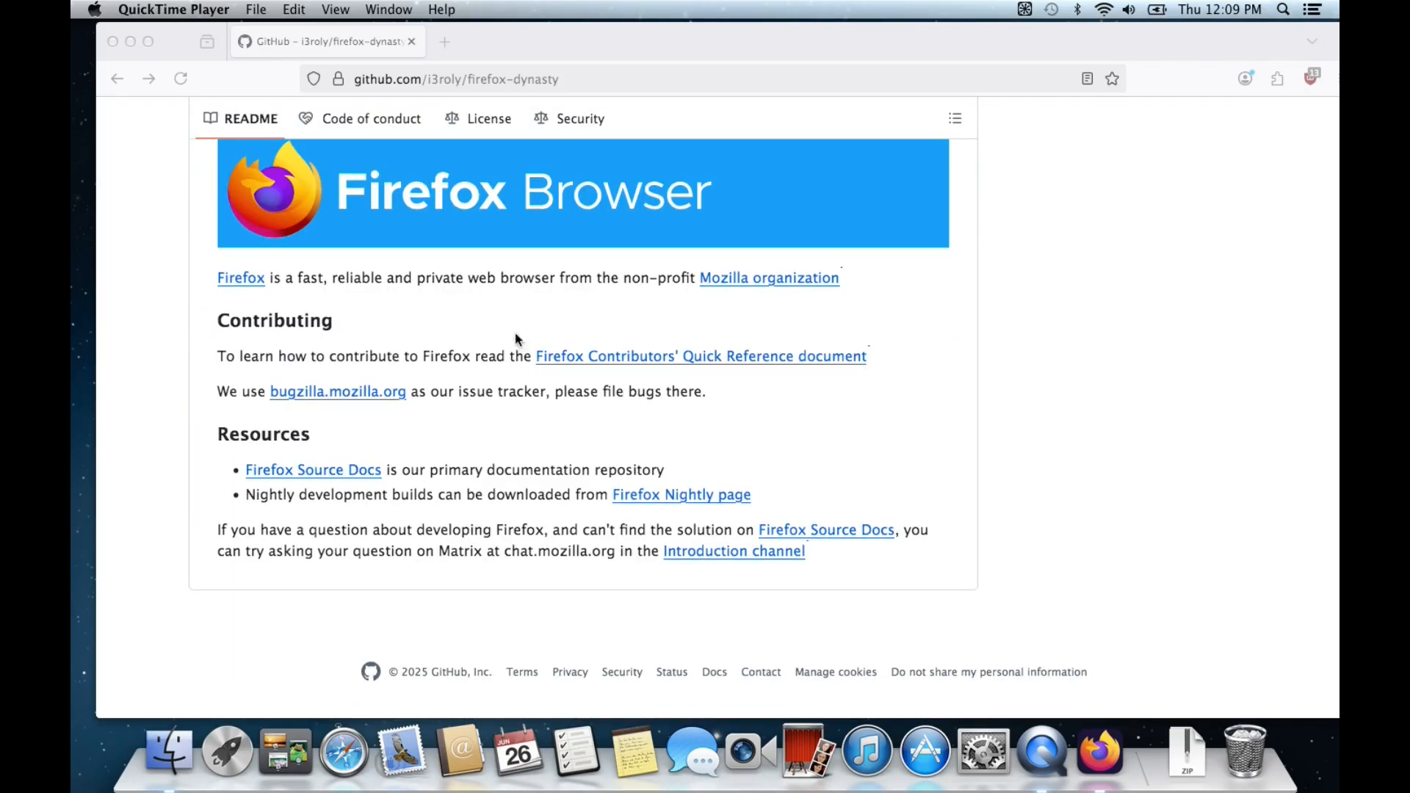
pyautogui.scroll(3)
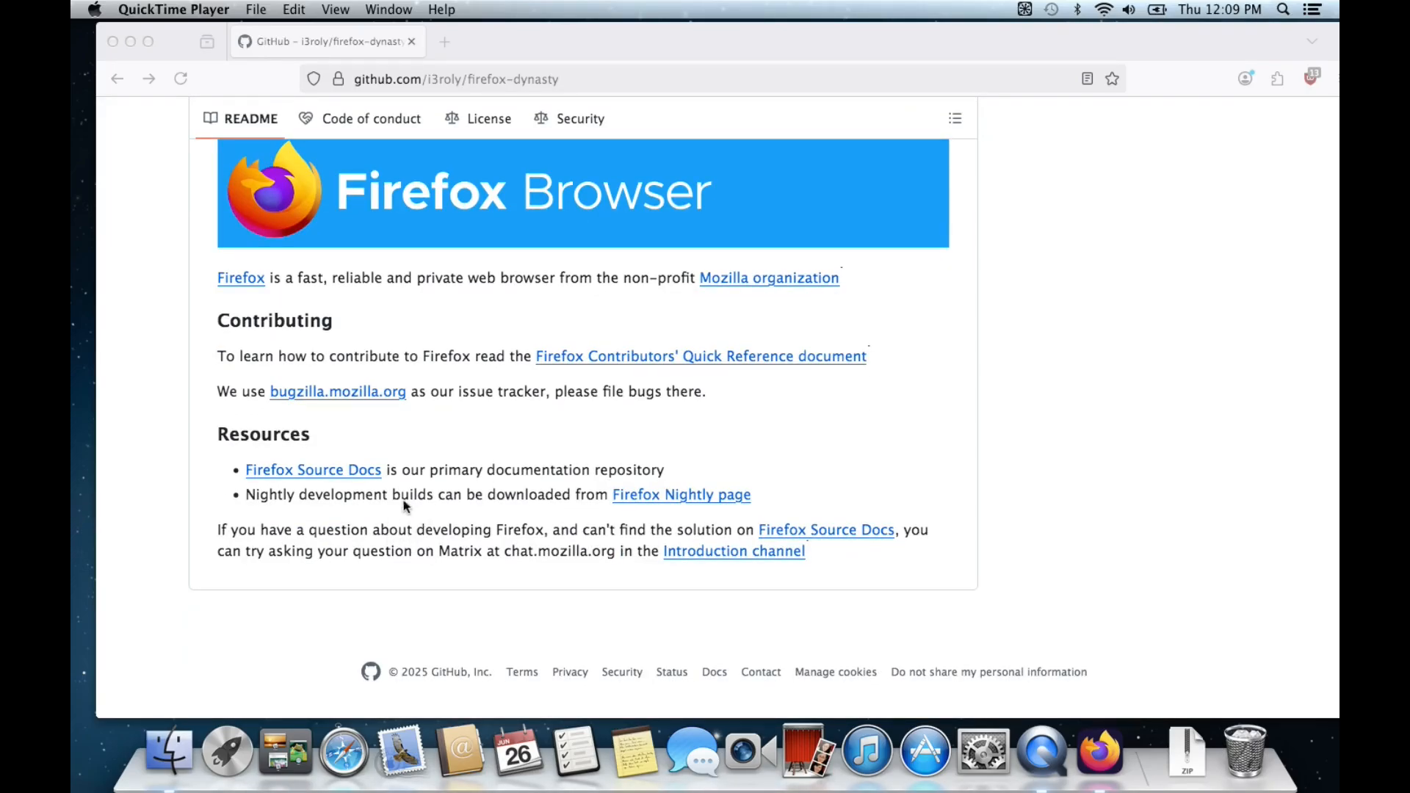
pyautogui.scroll(3)
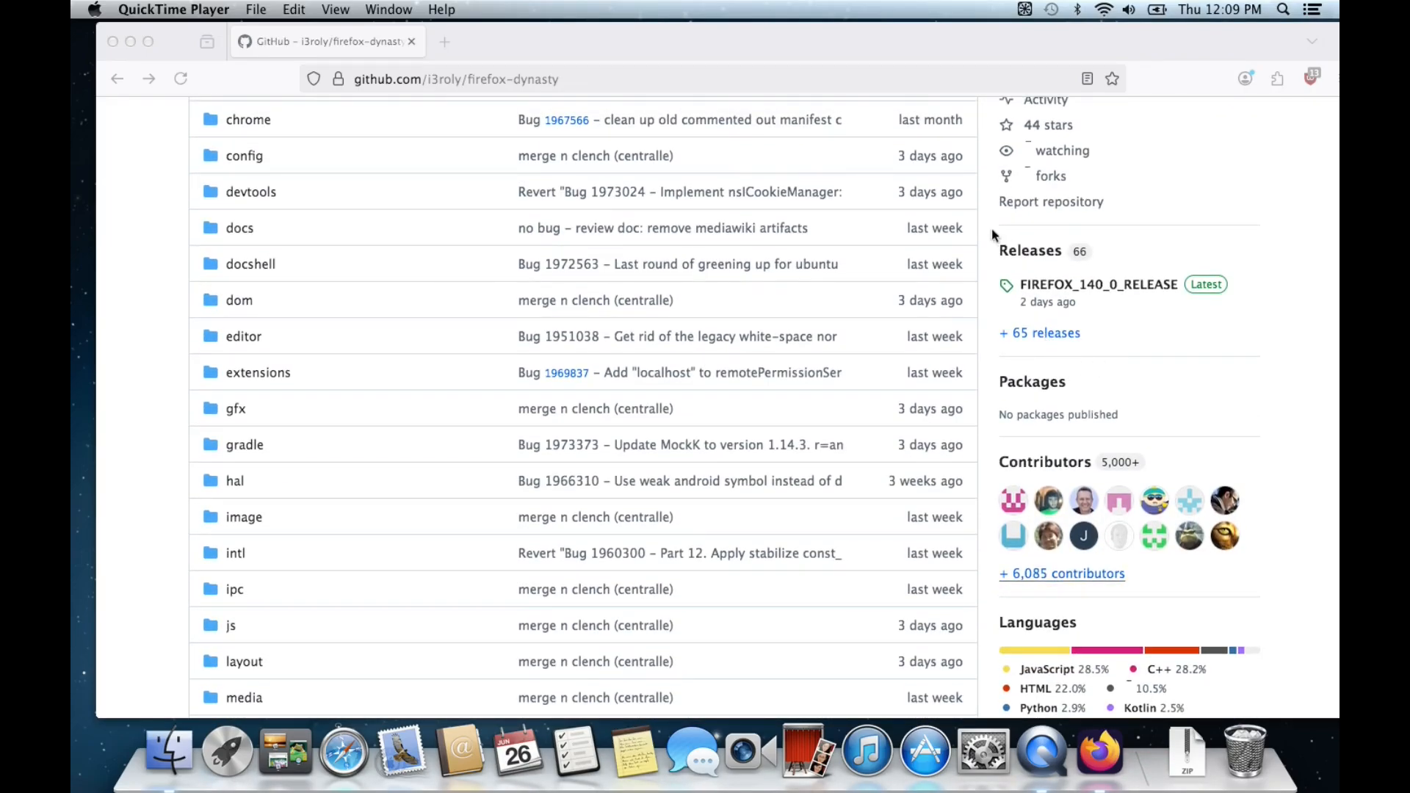
pyautogui.moveTo(1026, 314)
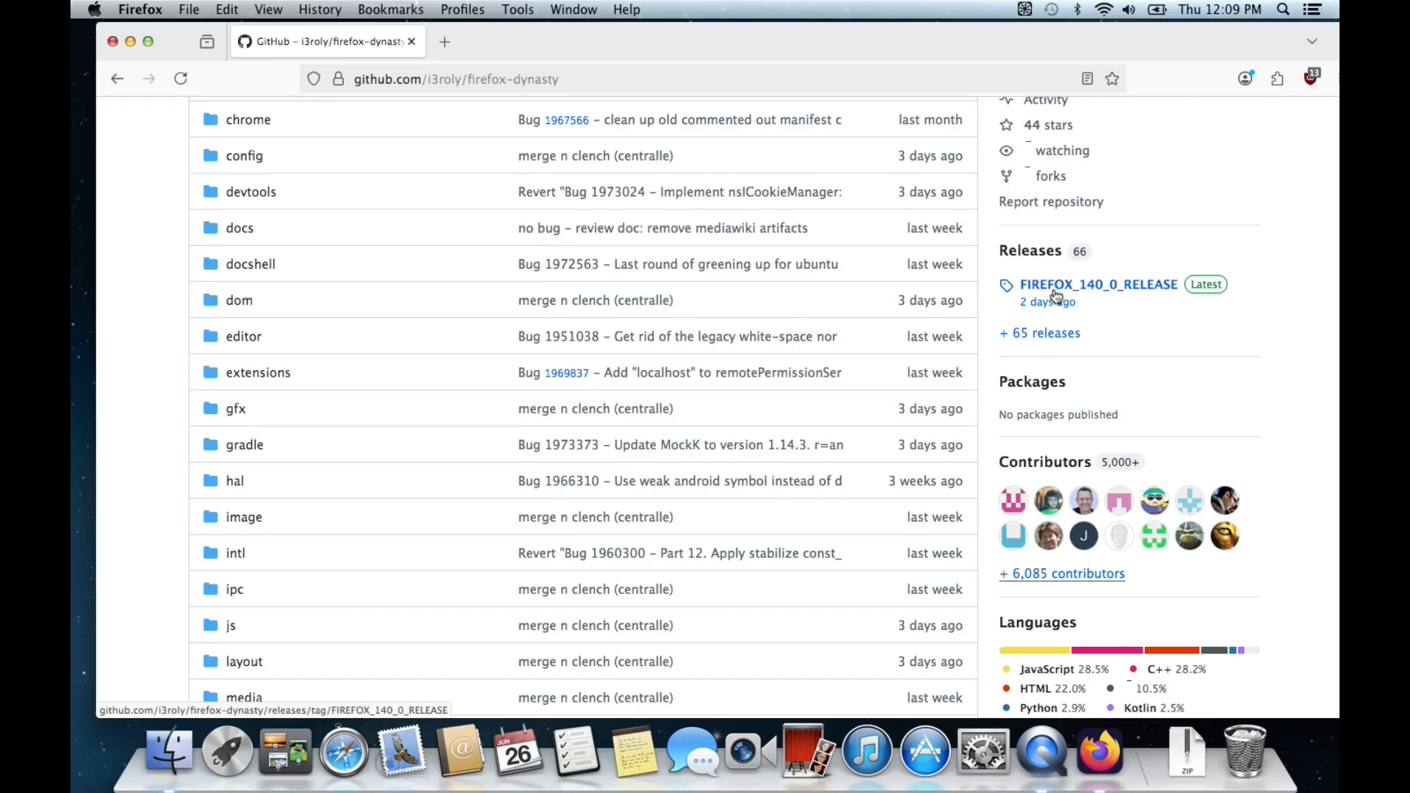
# - View the FIREFOX_140_0_RELEASE page with its 140.zip asset and source archives
pyautogui.click(1099, 283)
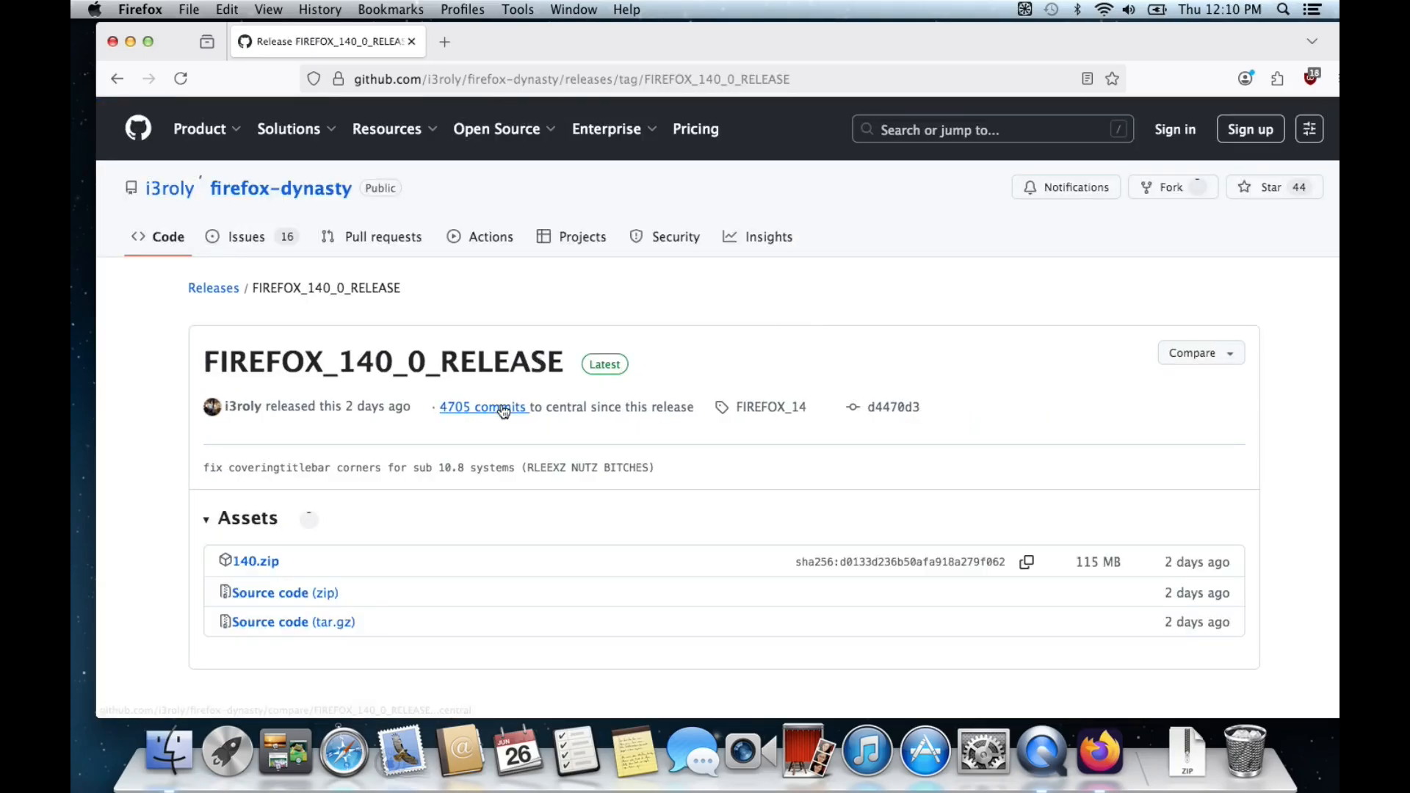
pyautogui.scroll(-3)
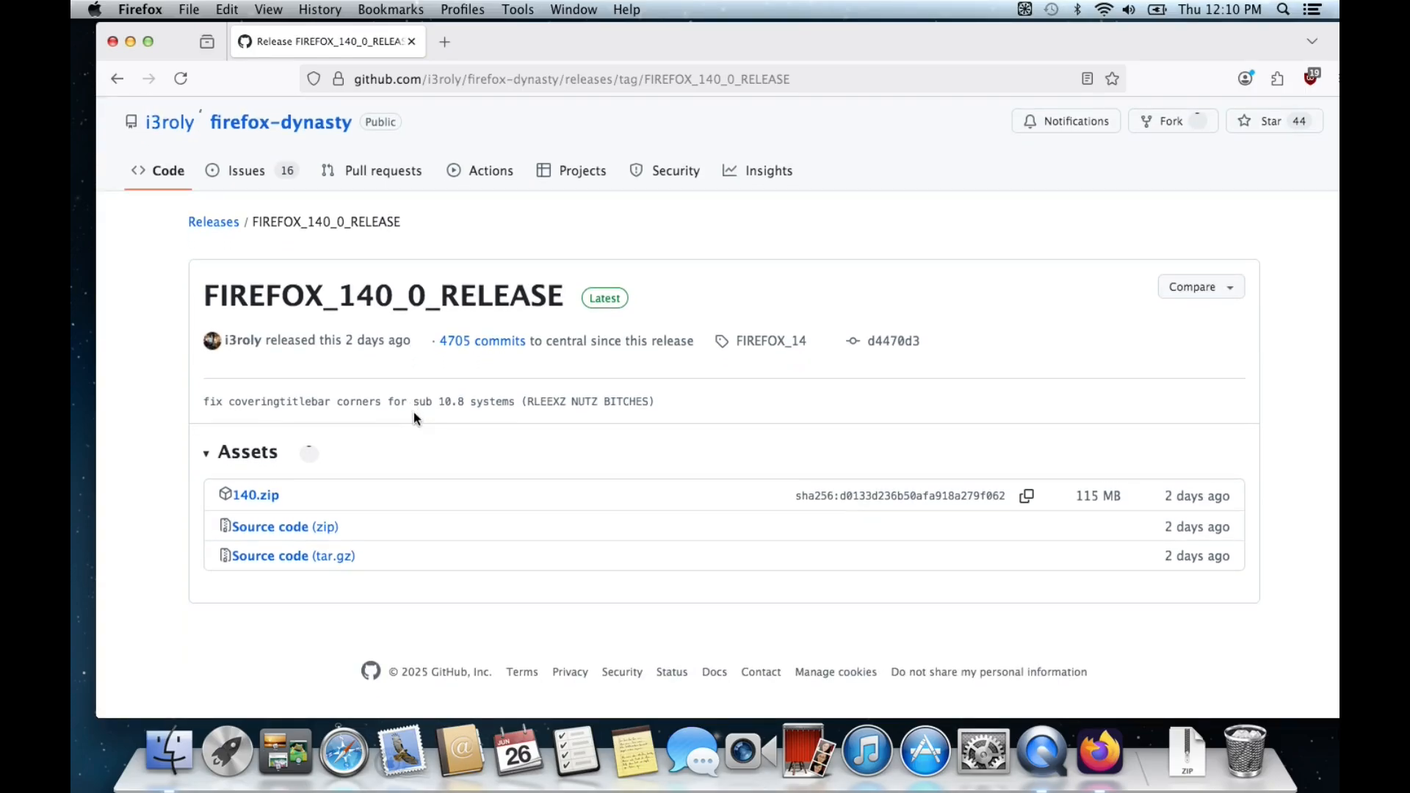
pyautogui.moveTo(272, 378)
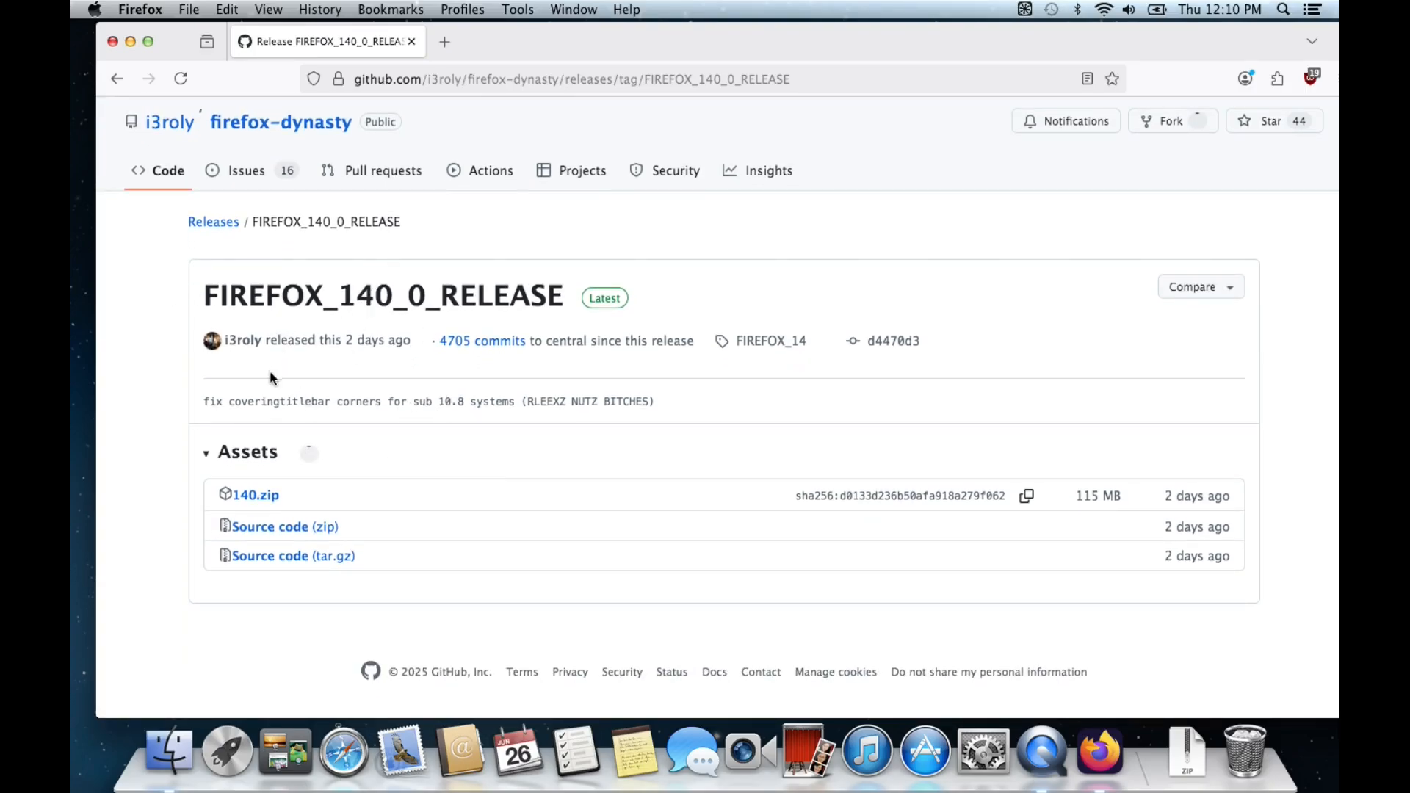
pyautogui.moveTo(290, 407)
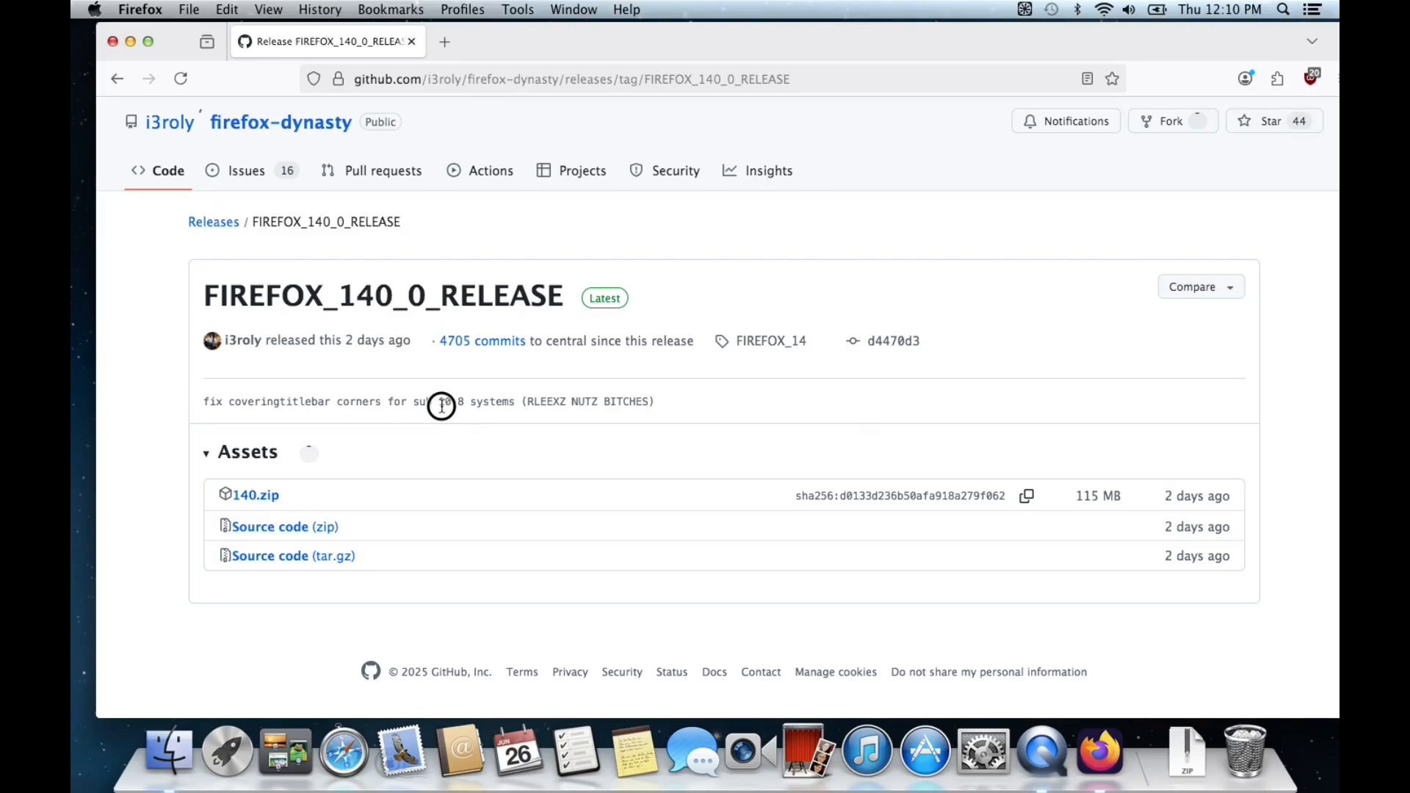
pyautogui.moveTo(714, 418)
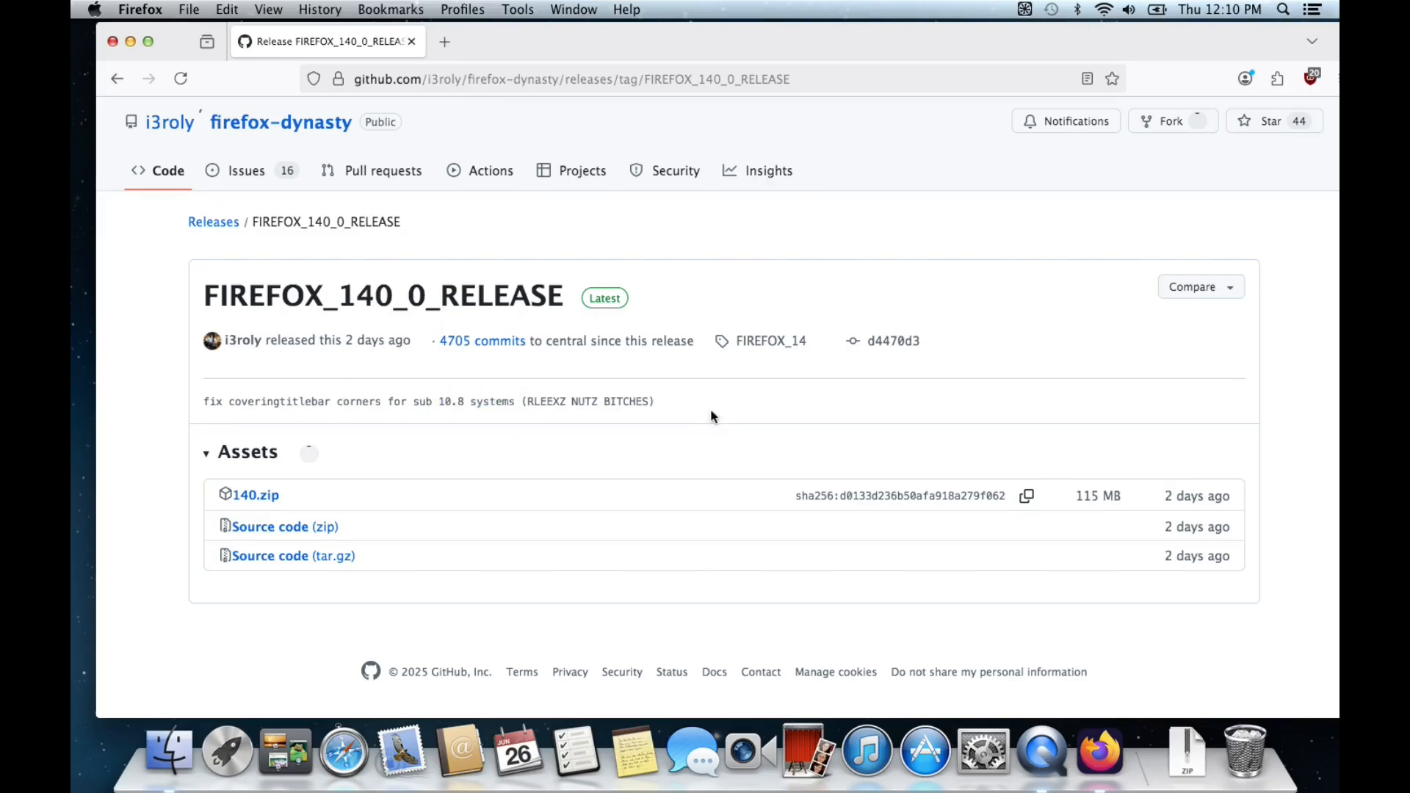
pyautogui.click(570, 79)
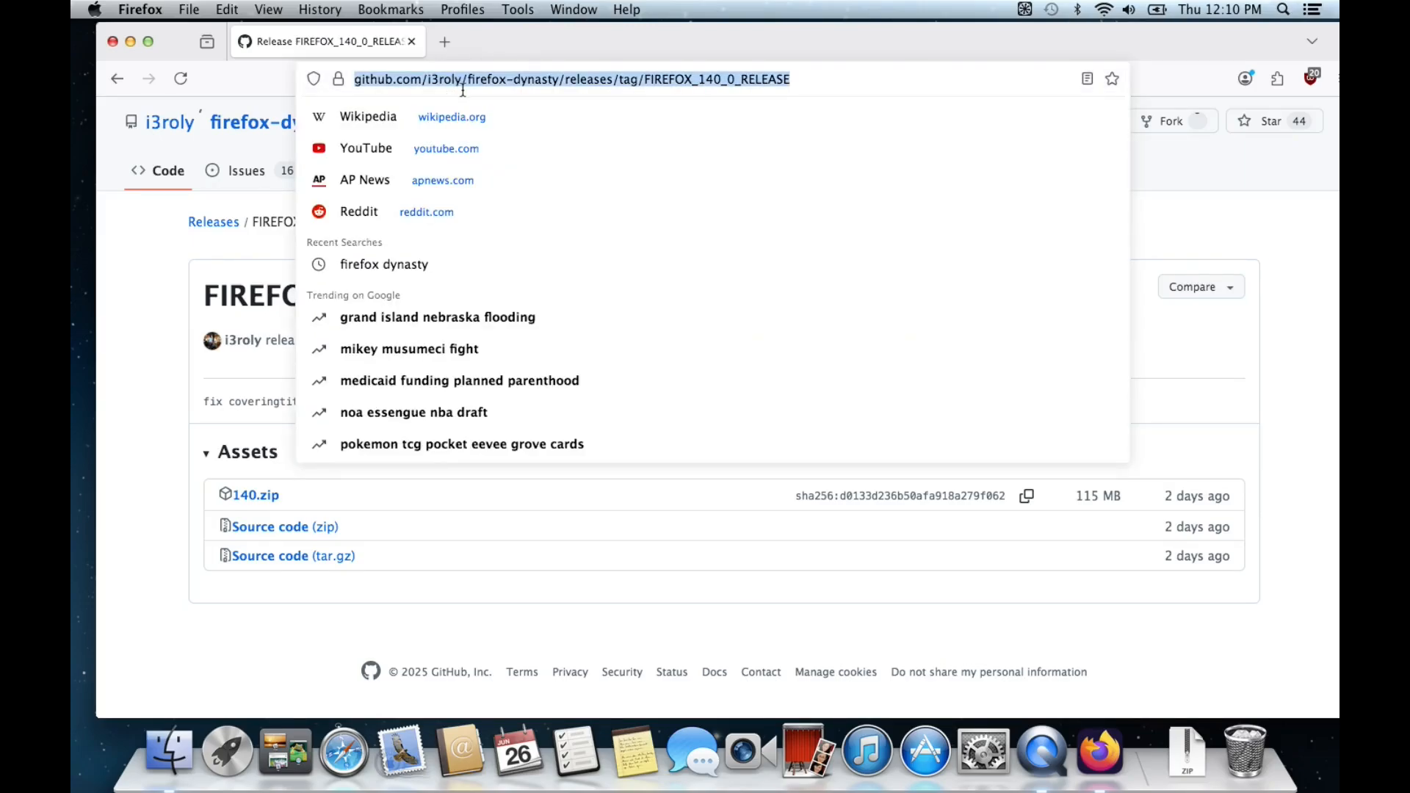
# - Load the Wikipedia portal from the address bar suggestions
pyautogui.click(368, 116)
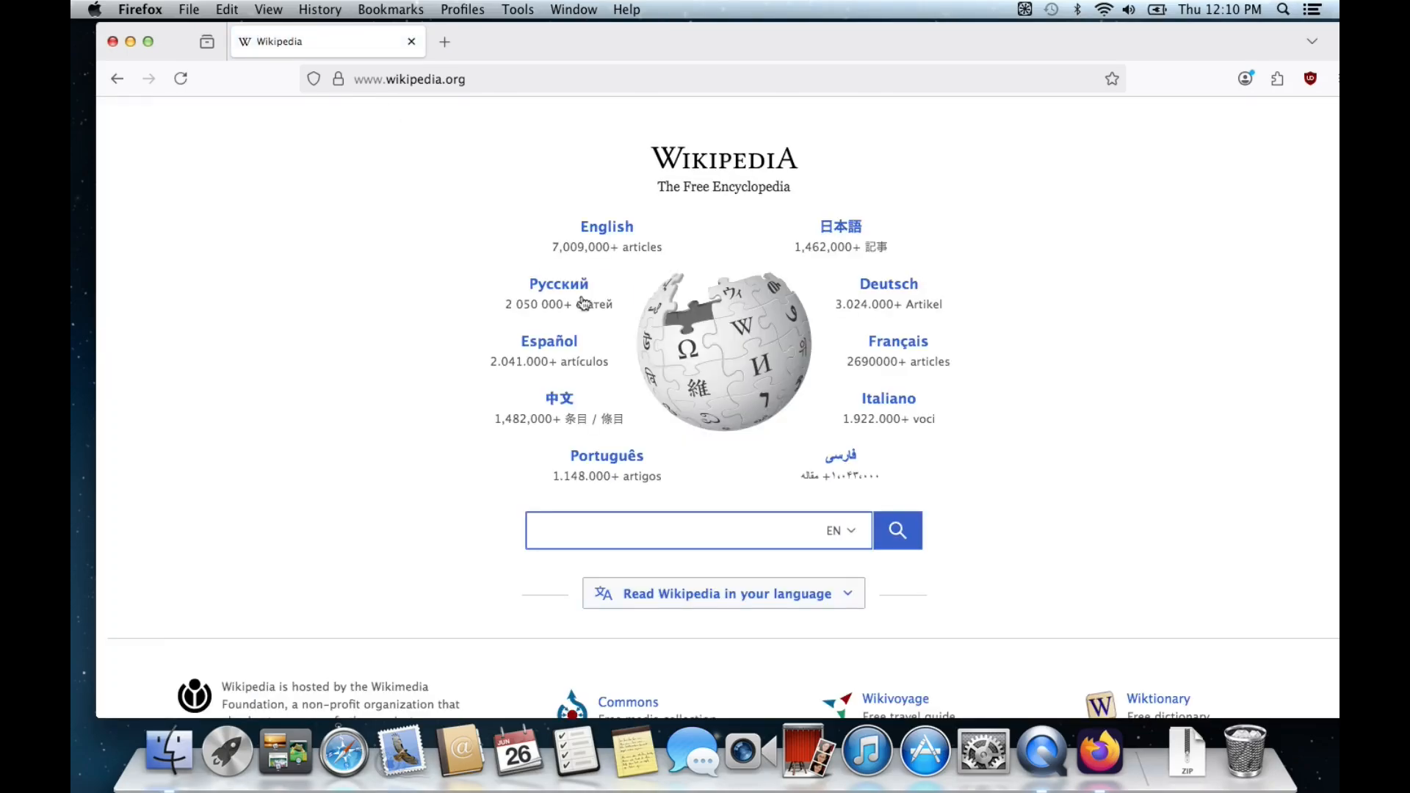
pyautogui.moveTo(423, 322)
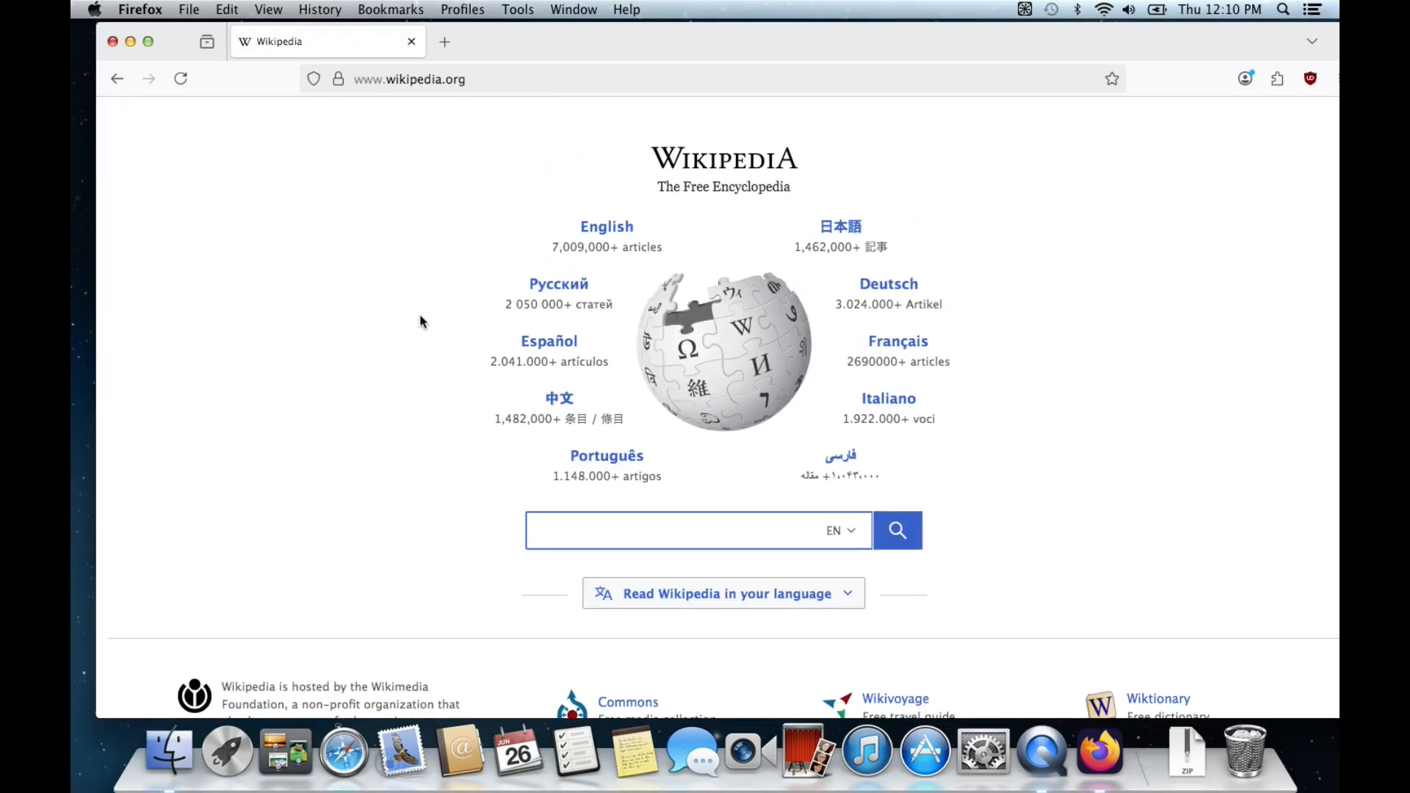
# - Search YouTube for 'the computer experience channel' and go to its channel page
pyautogui.click(410, 79)
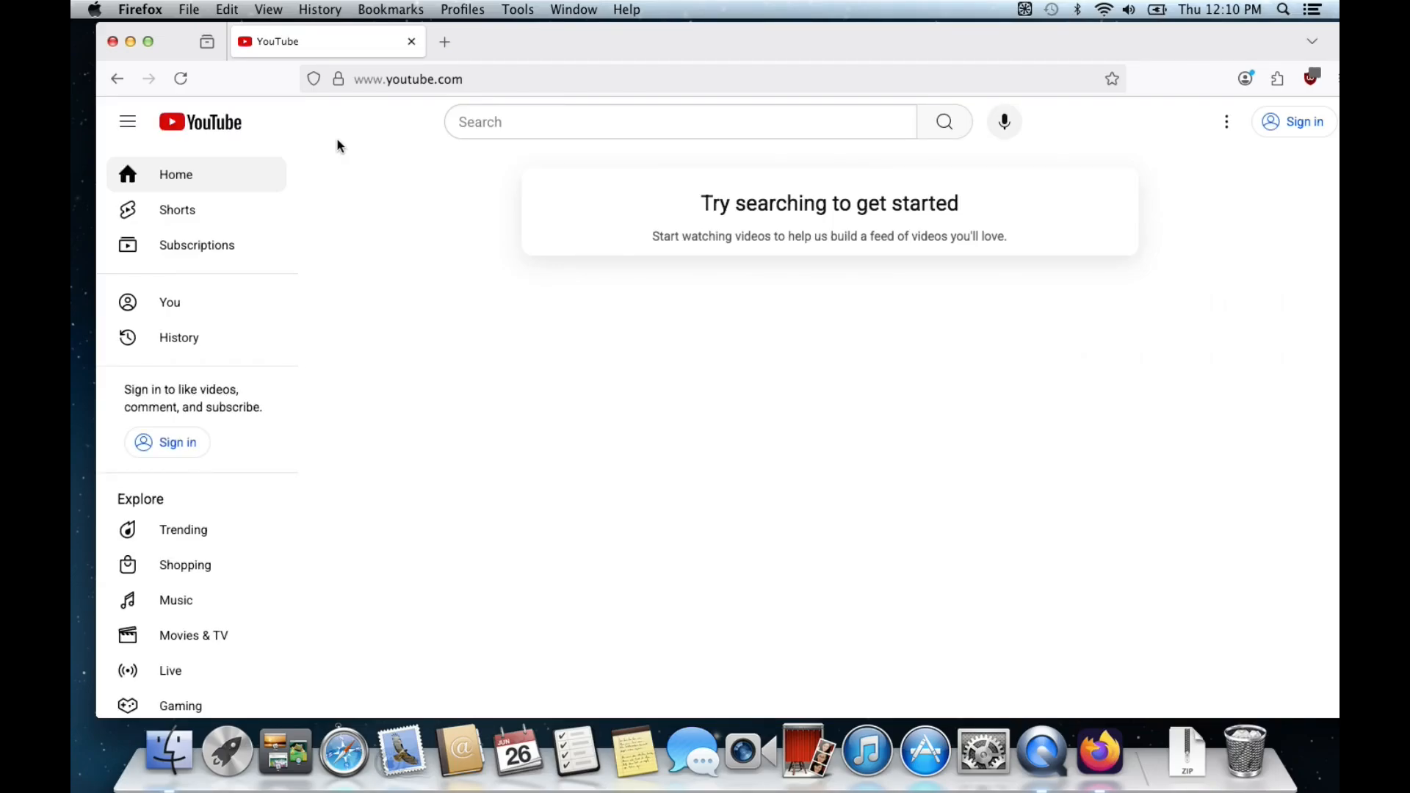
pyautogui.write('the computer experience channel')
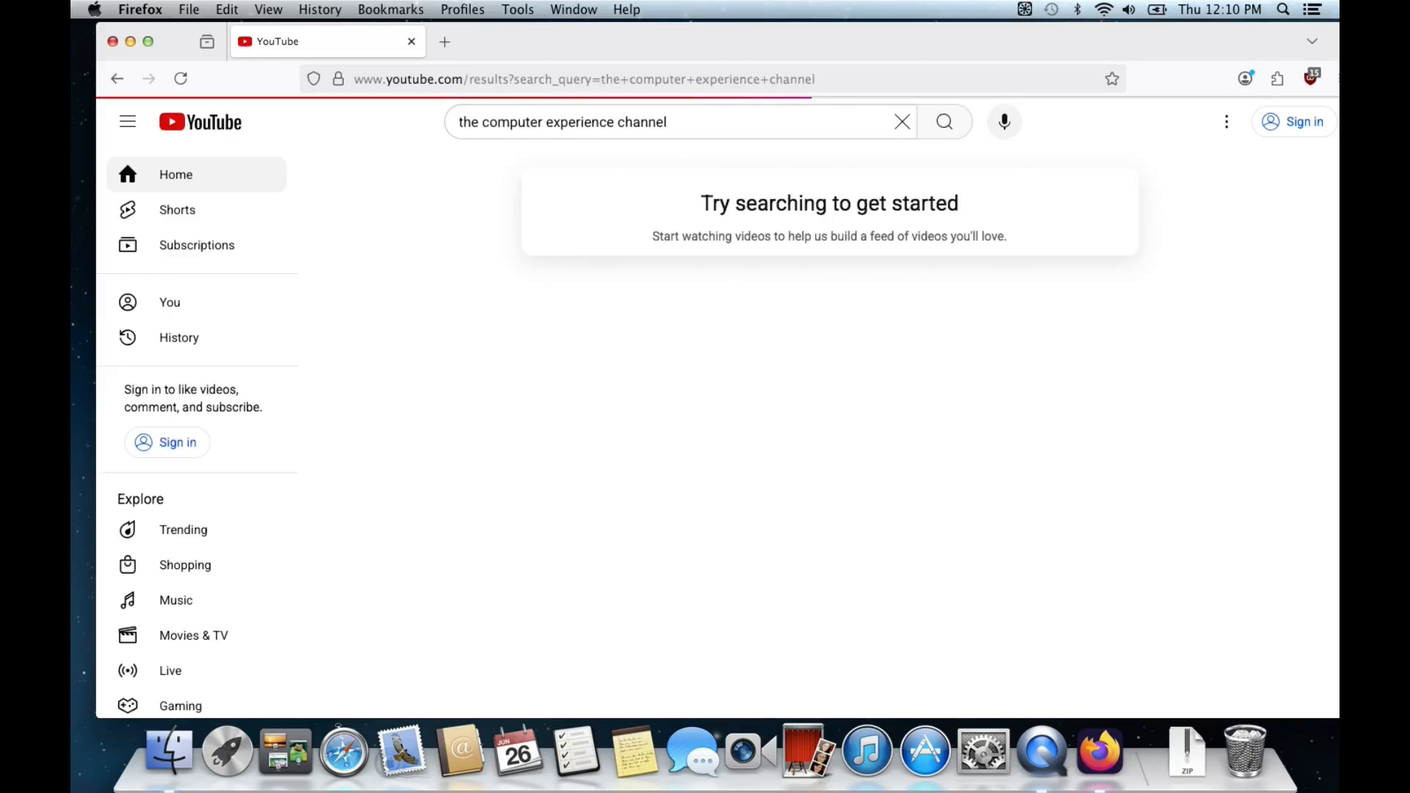
pyautogui.click(943, 122)
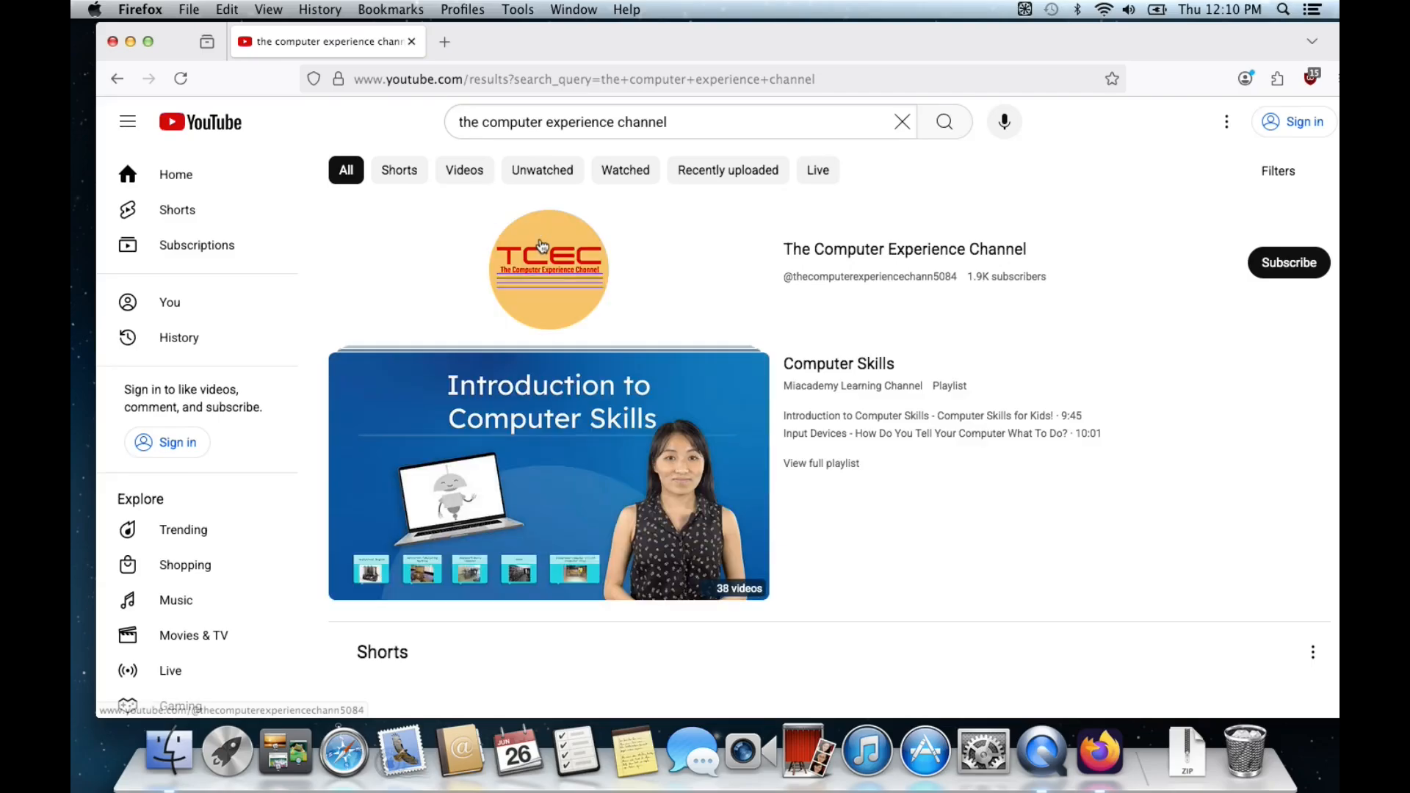
pyautogui.click(548, 269)
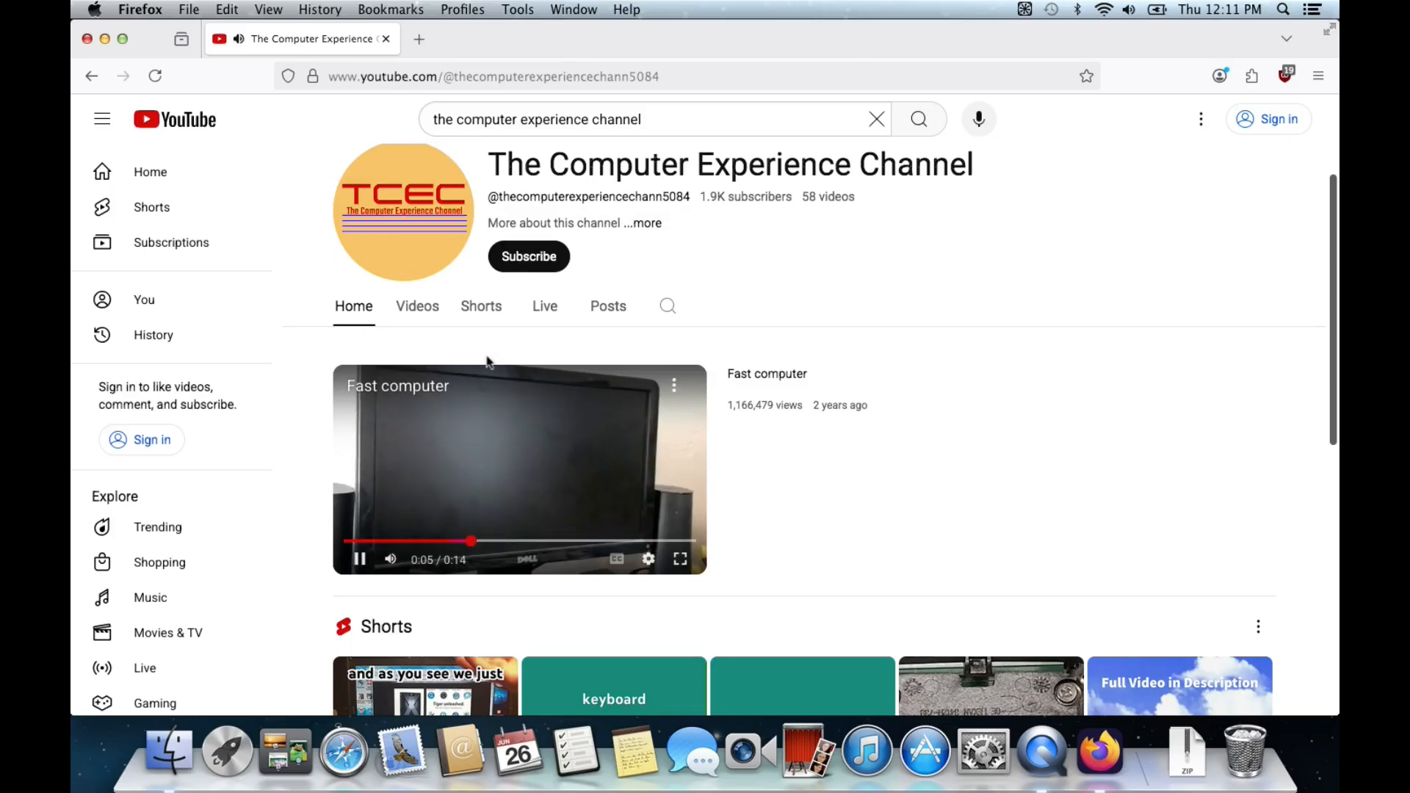
# - From the channel's Videos list, play 'Two Laptops for DIRT CHEAP'
pyautogui.click(416, 306)
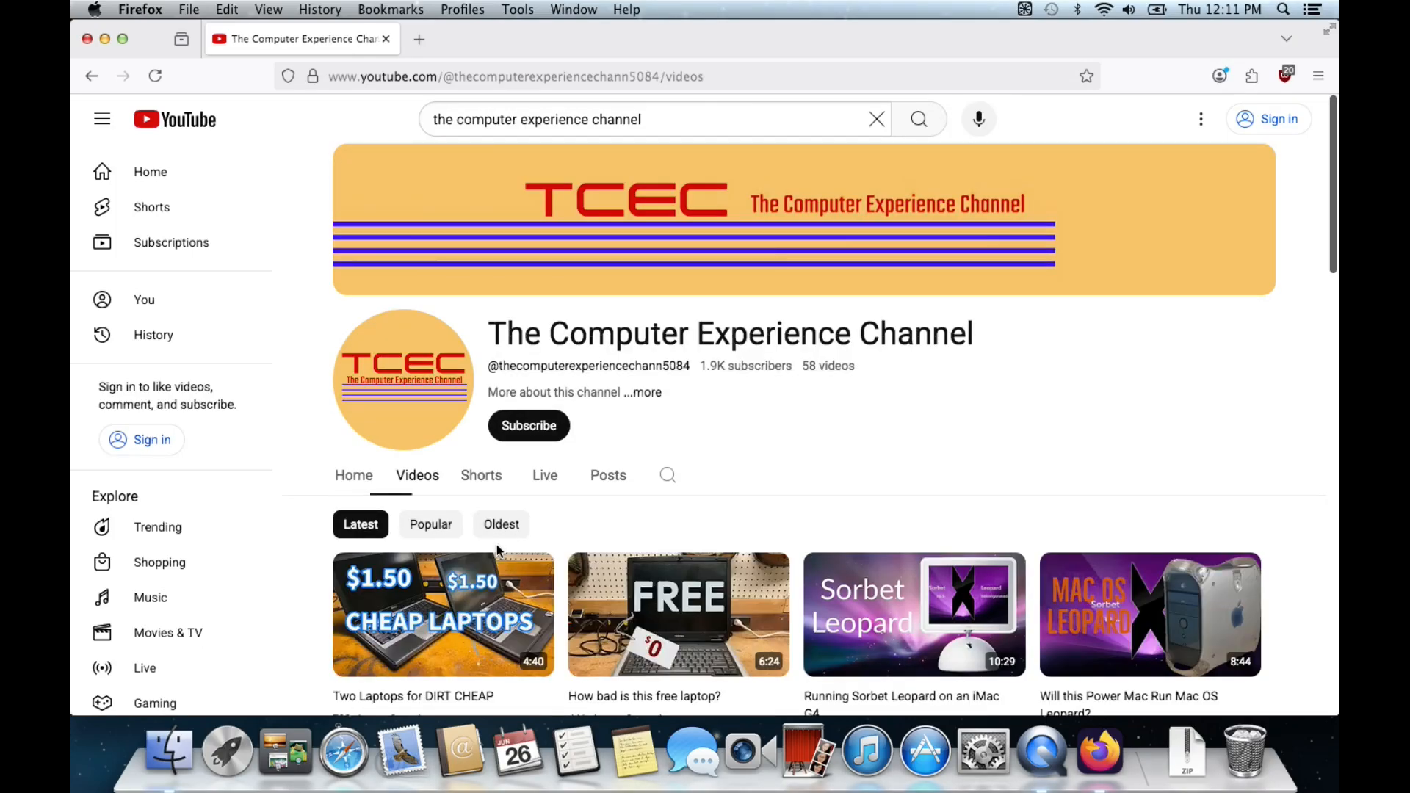
pyautogui.scroll(-3)
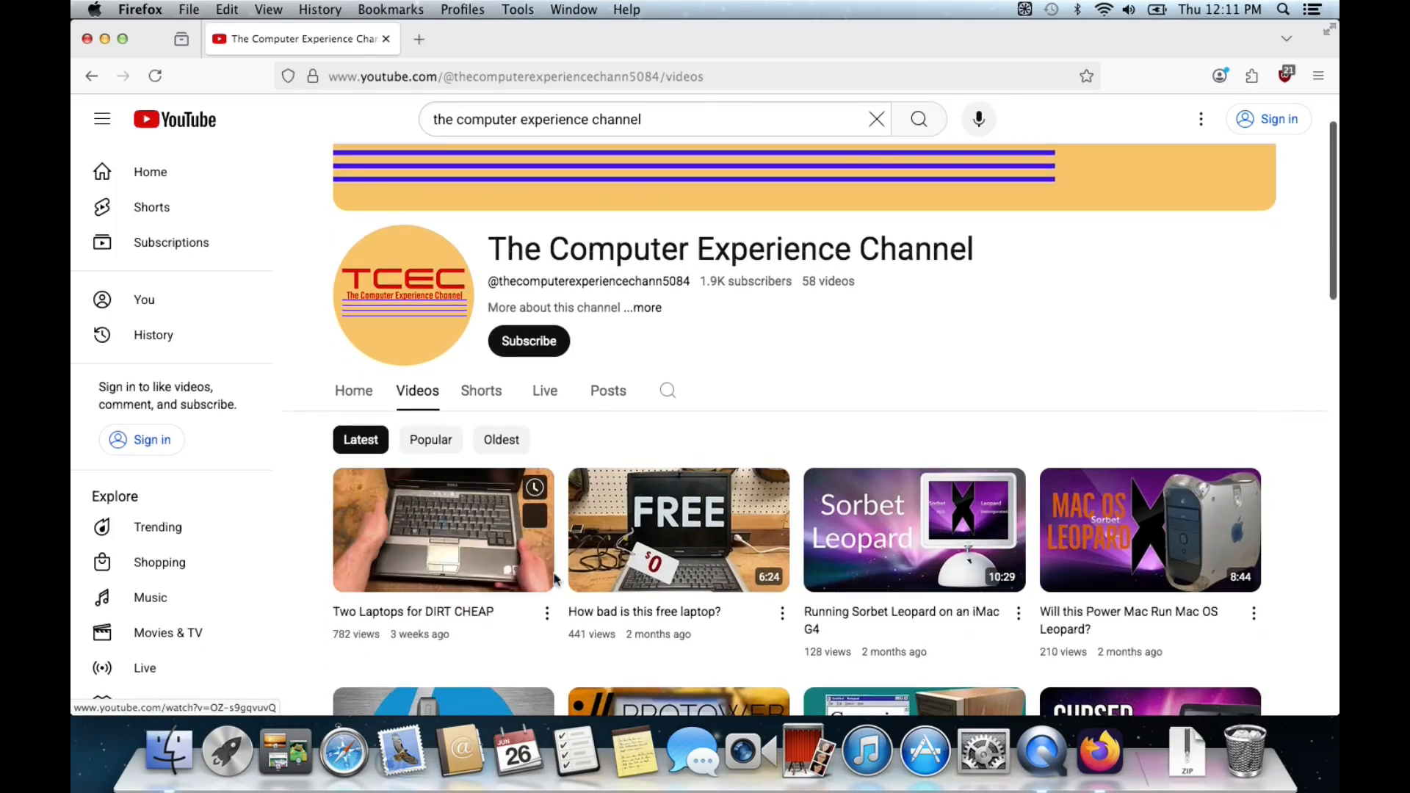
pyautogui.scroll(-3)
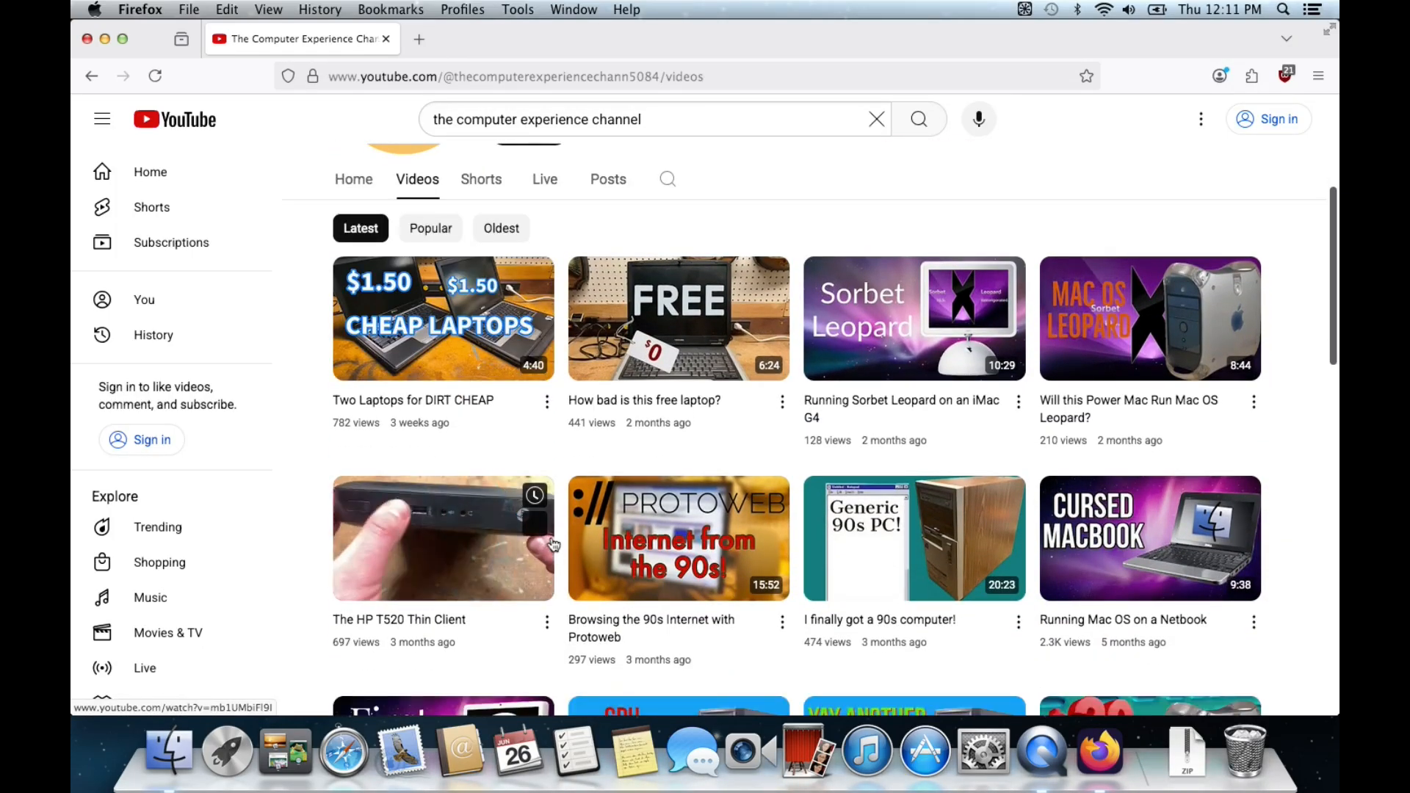
pyautogui.click(442, 538)
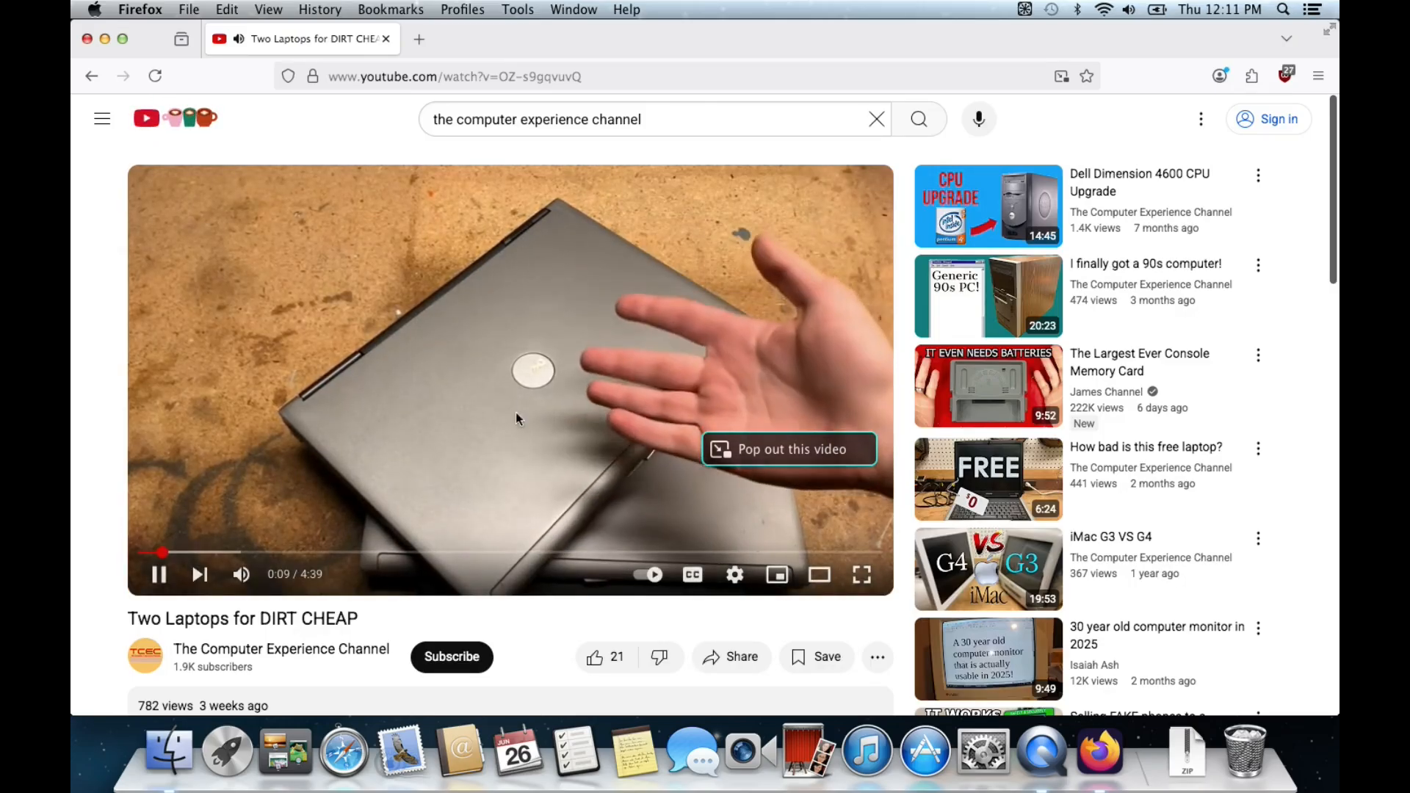
# - Show the Quality options in the video player's settings menu
pyautogui.click(735, 575)
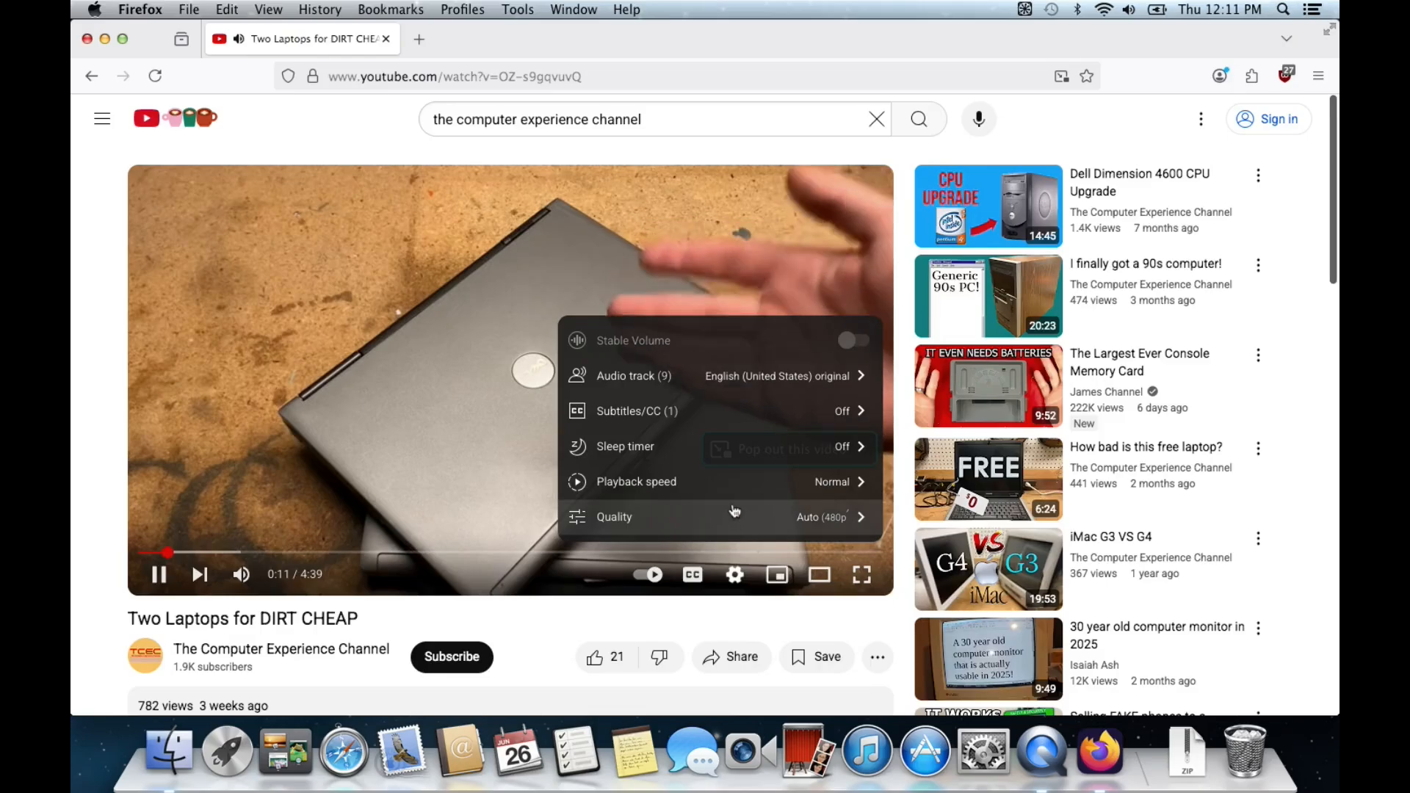
pyautogui.click(614, 516)
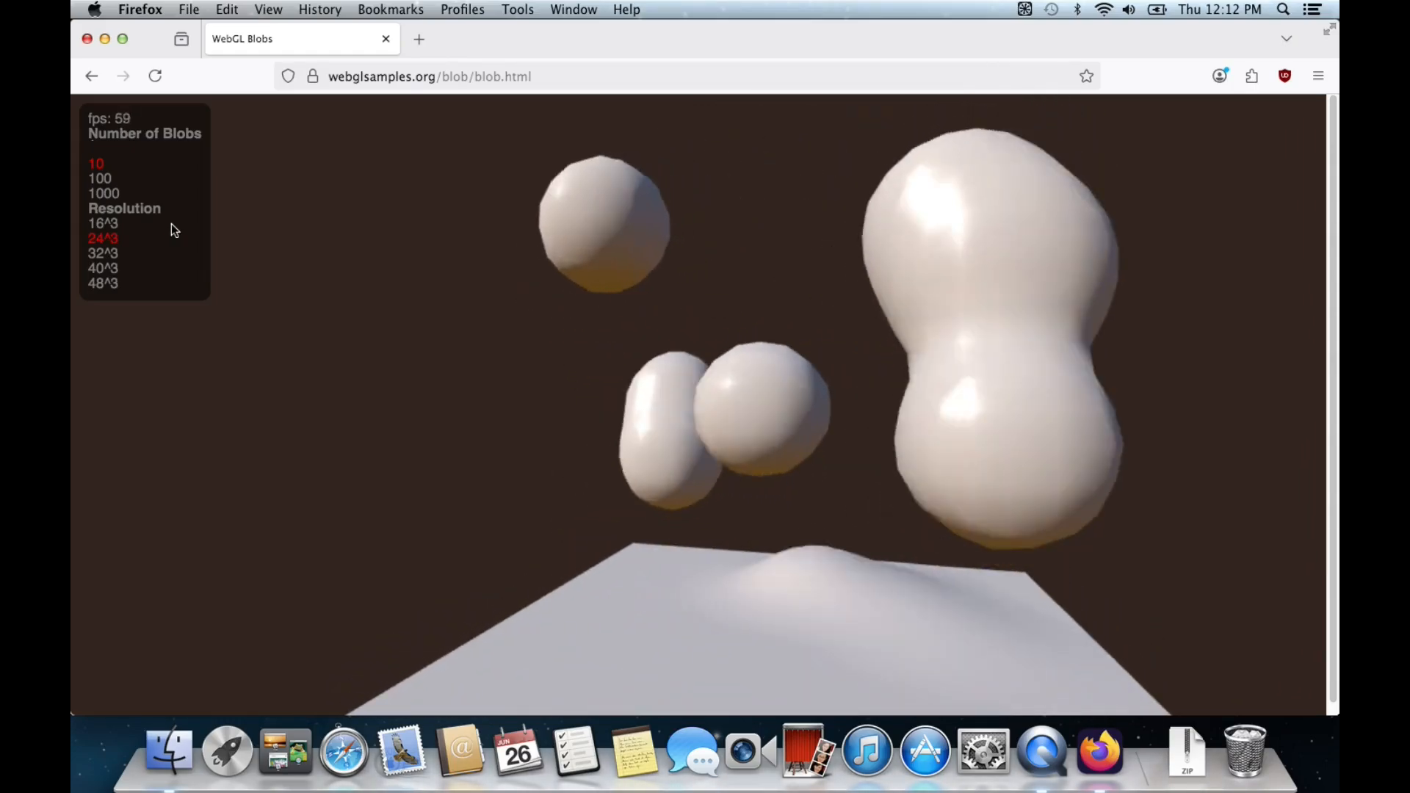
# - Set WebGL Blobs to 1000 blobs at 40^3 and then a higher resolution
pyautogui.click(103, 194)
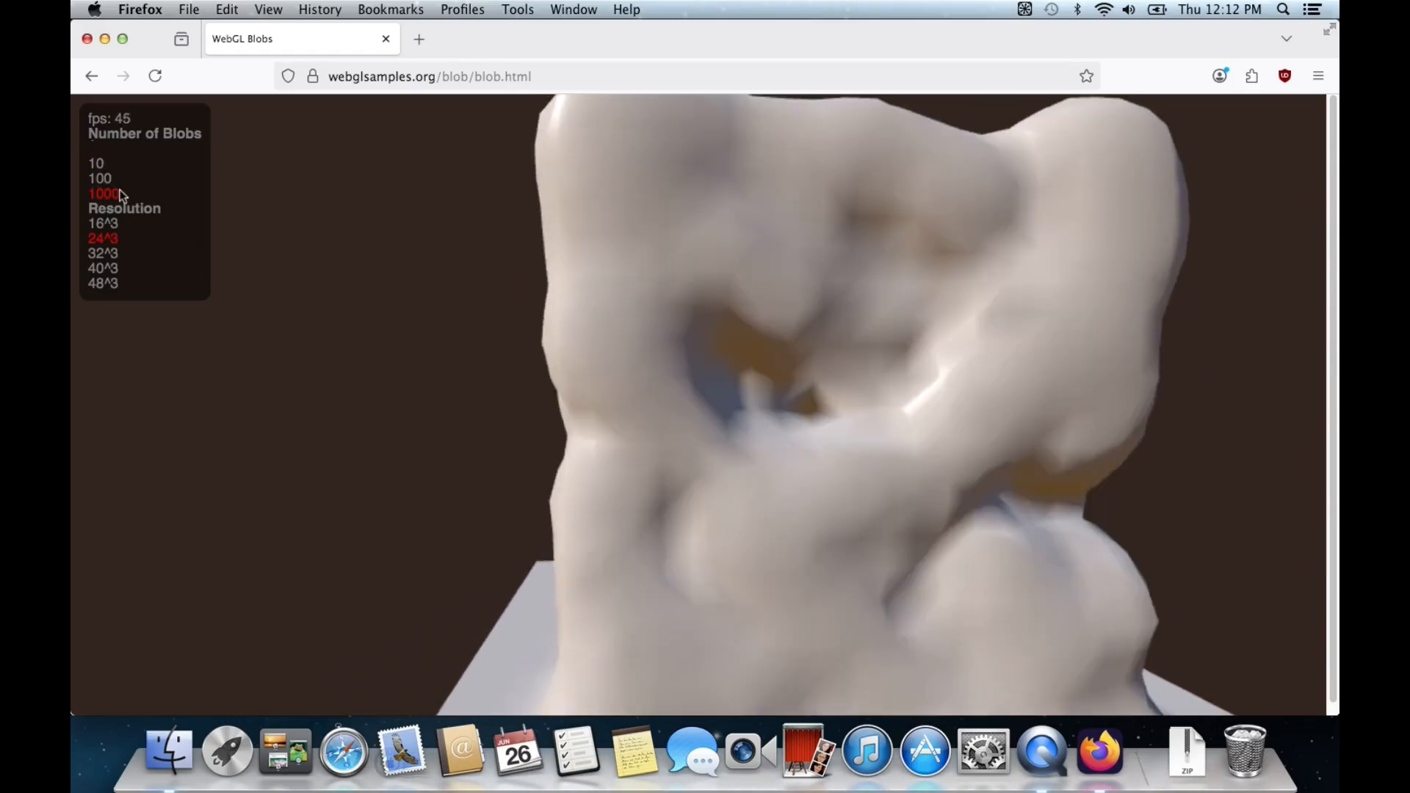
pyautogui.click(102, 267)
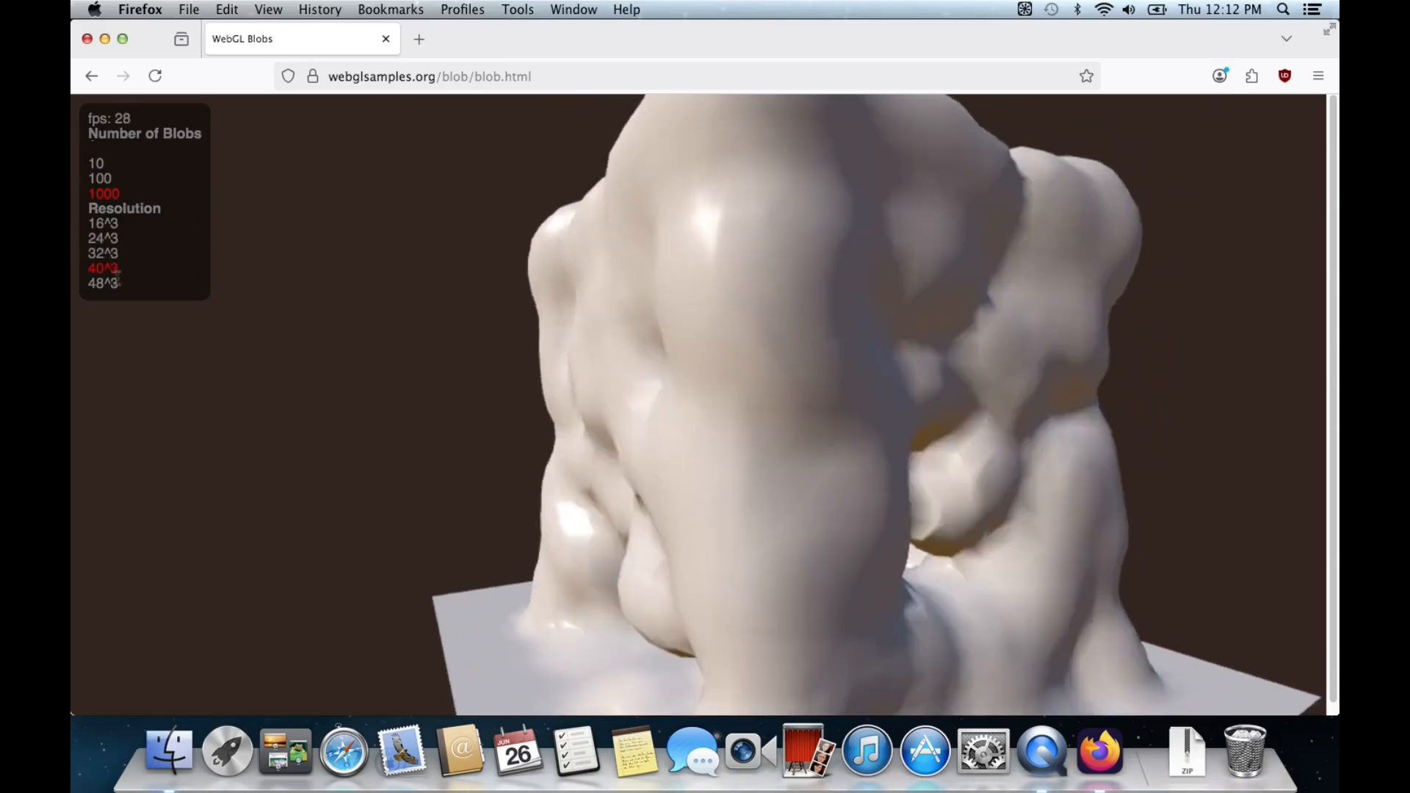
pyautogui.click(103, 283)
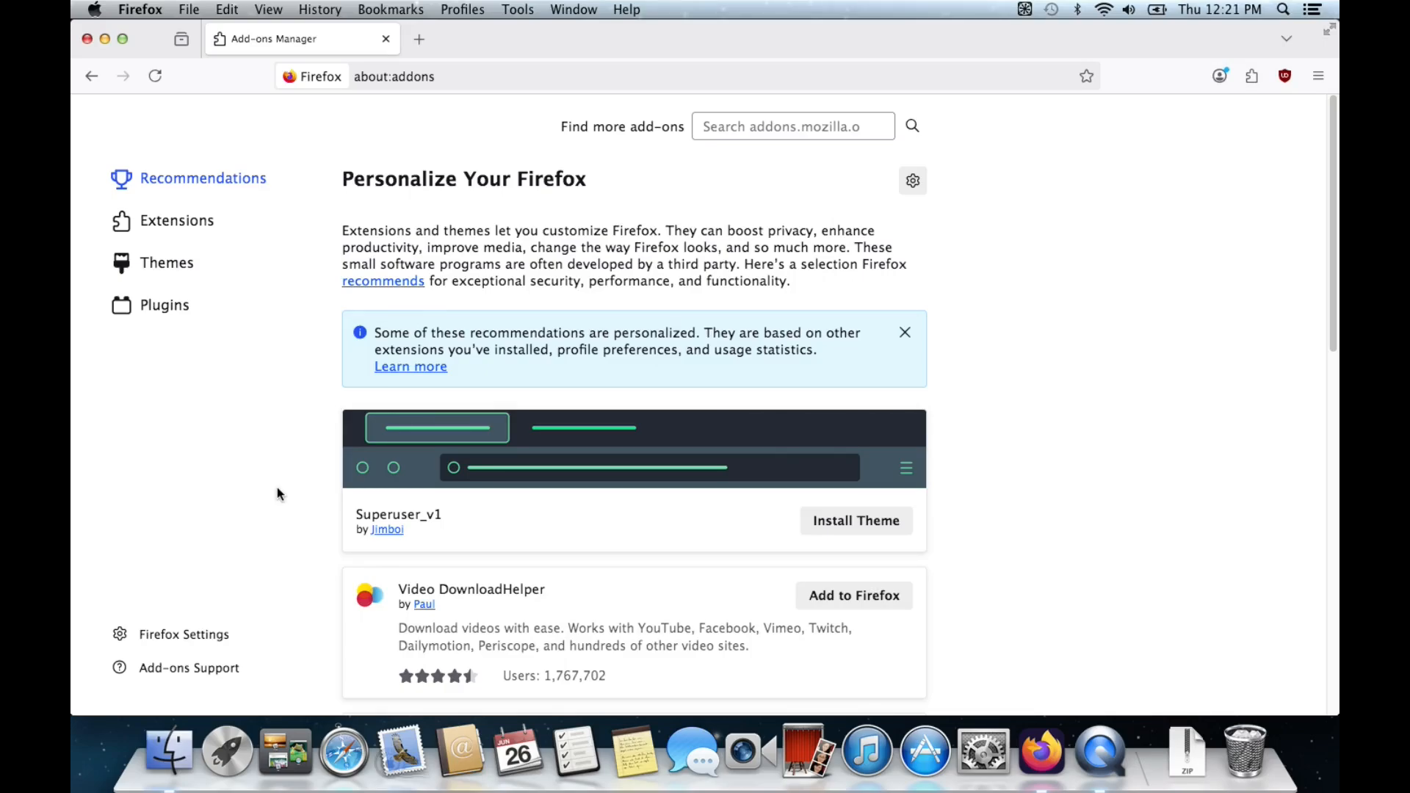
pyautogui.moveTo(475, 554)
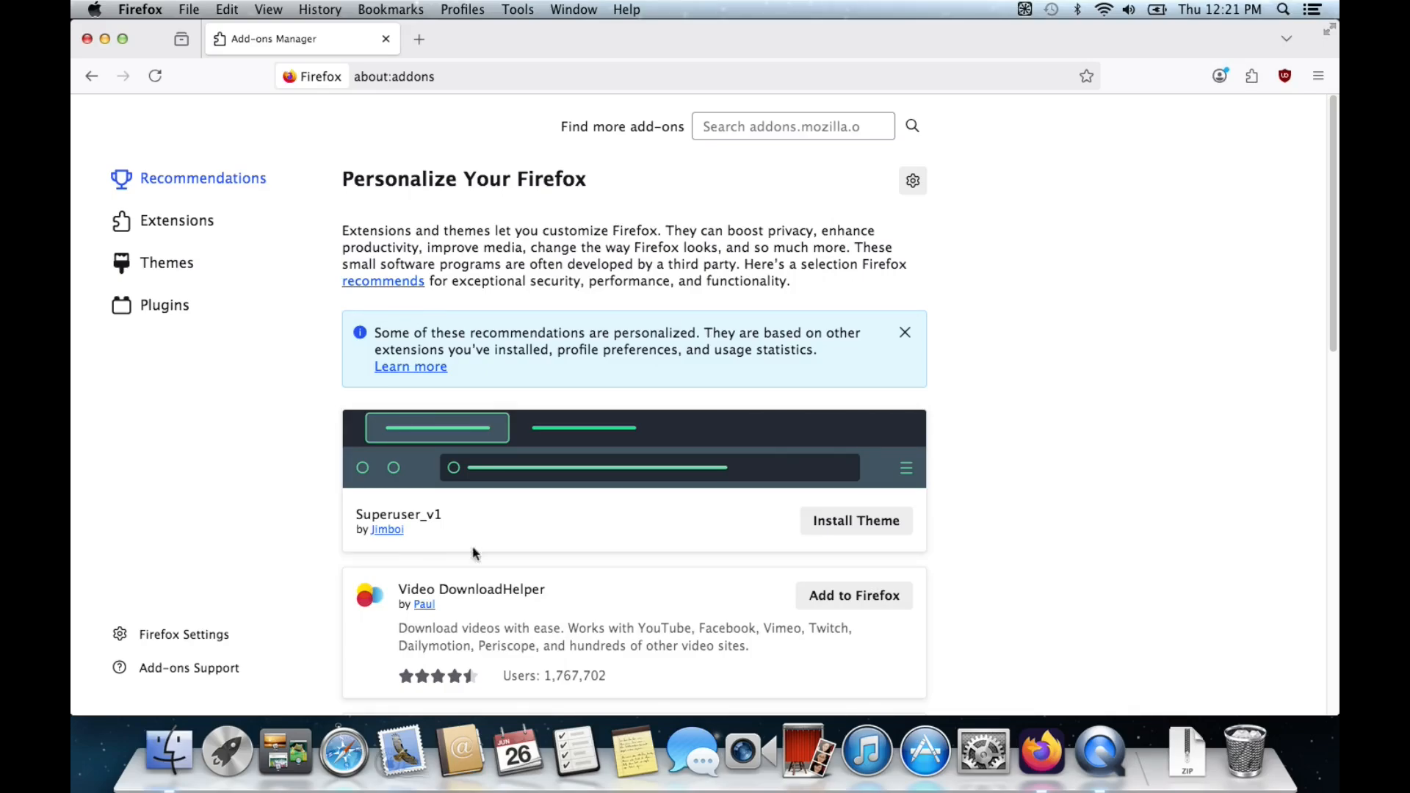
pyautogui.scroll(-3)
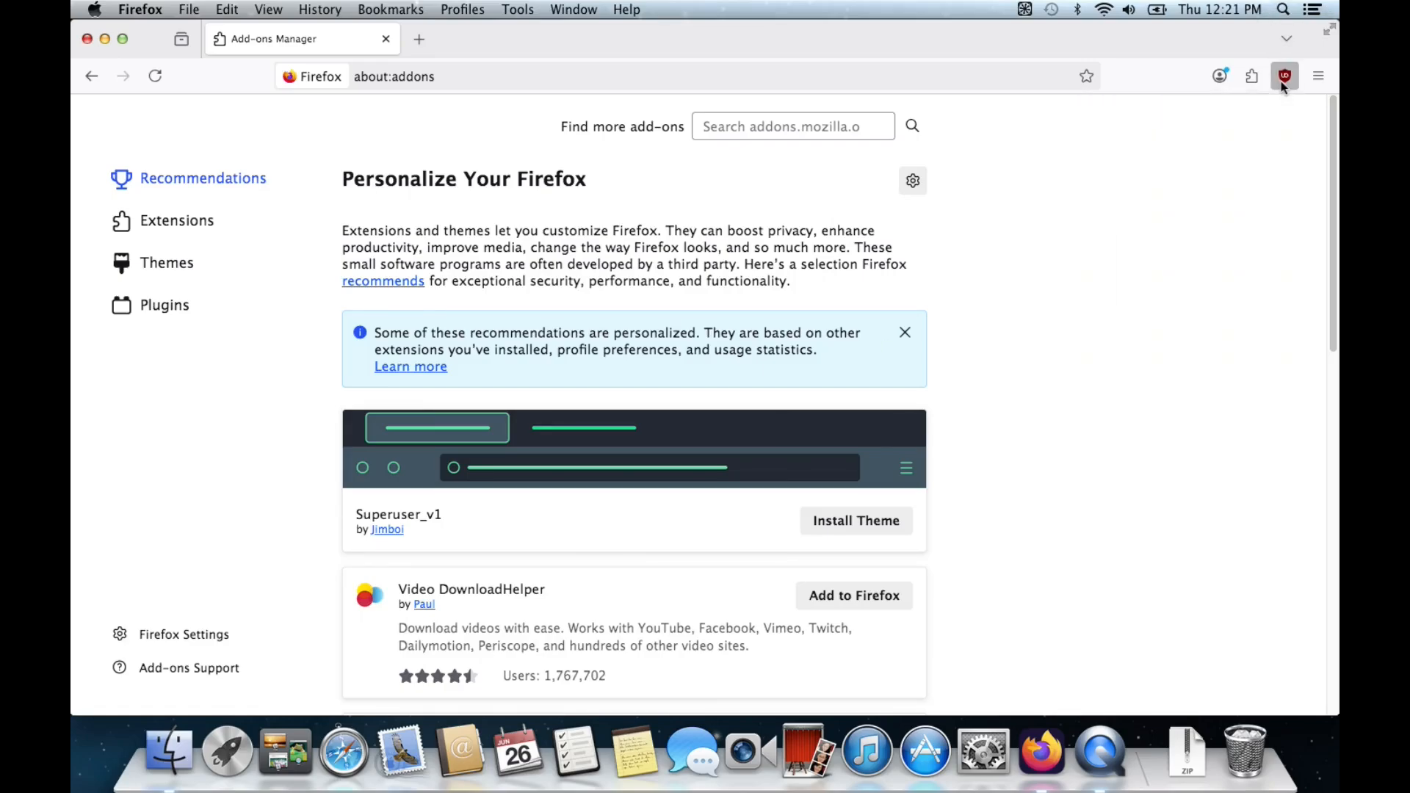
pyautogui.click(1284, 74)
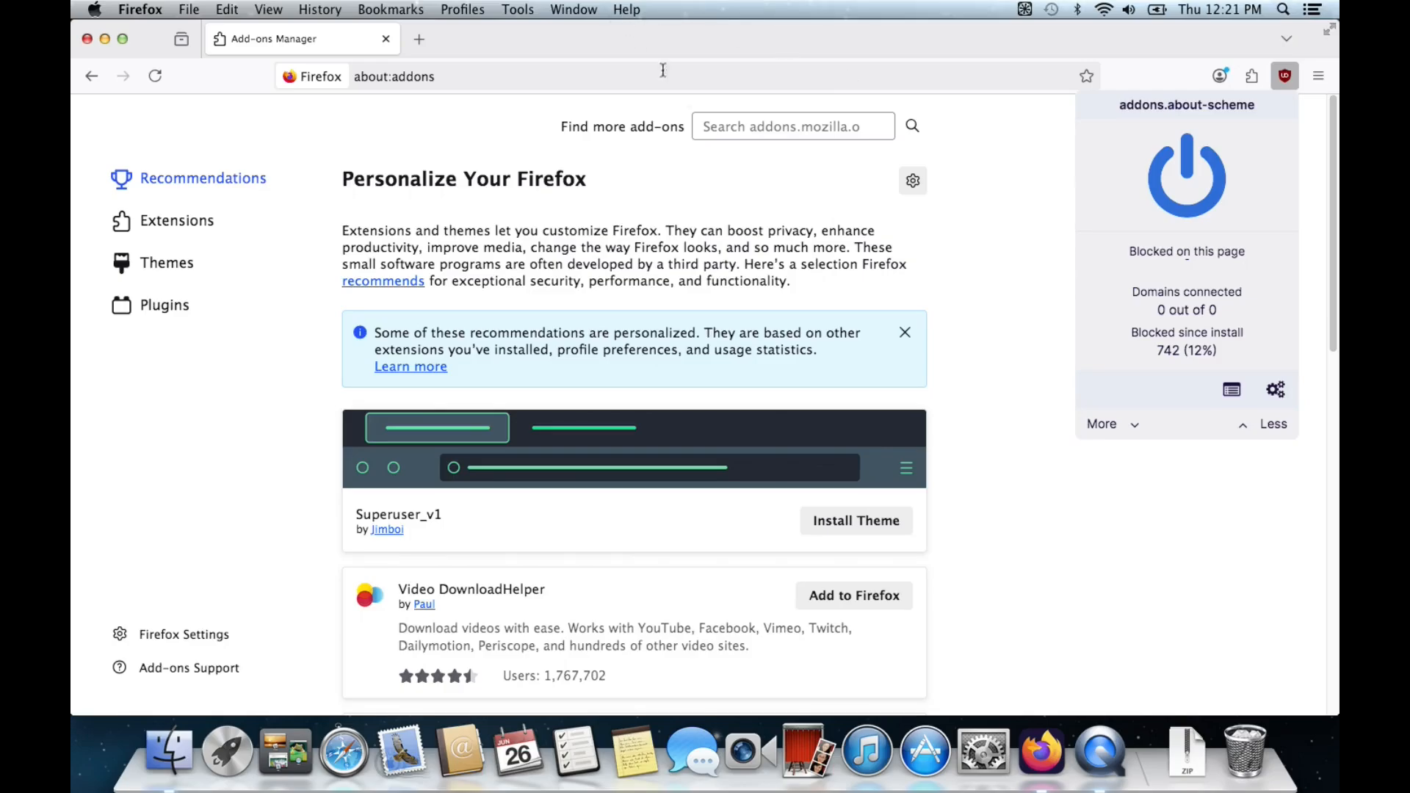
pyautogui.click(792, 126)
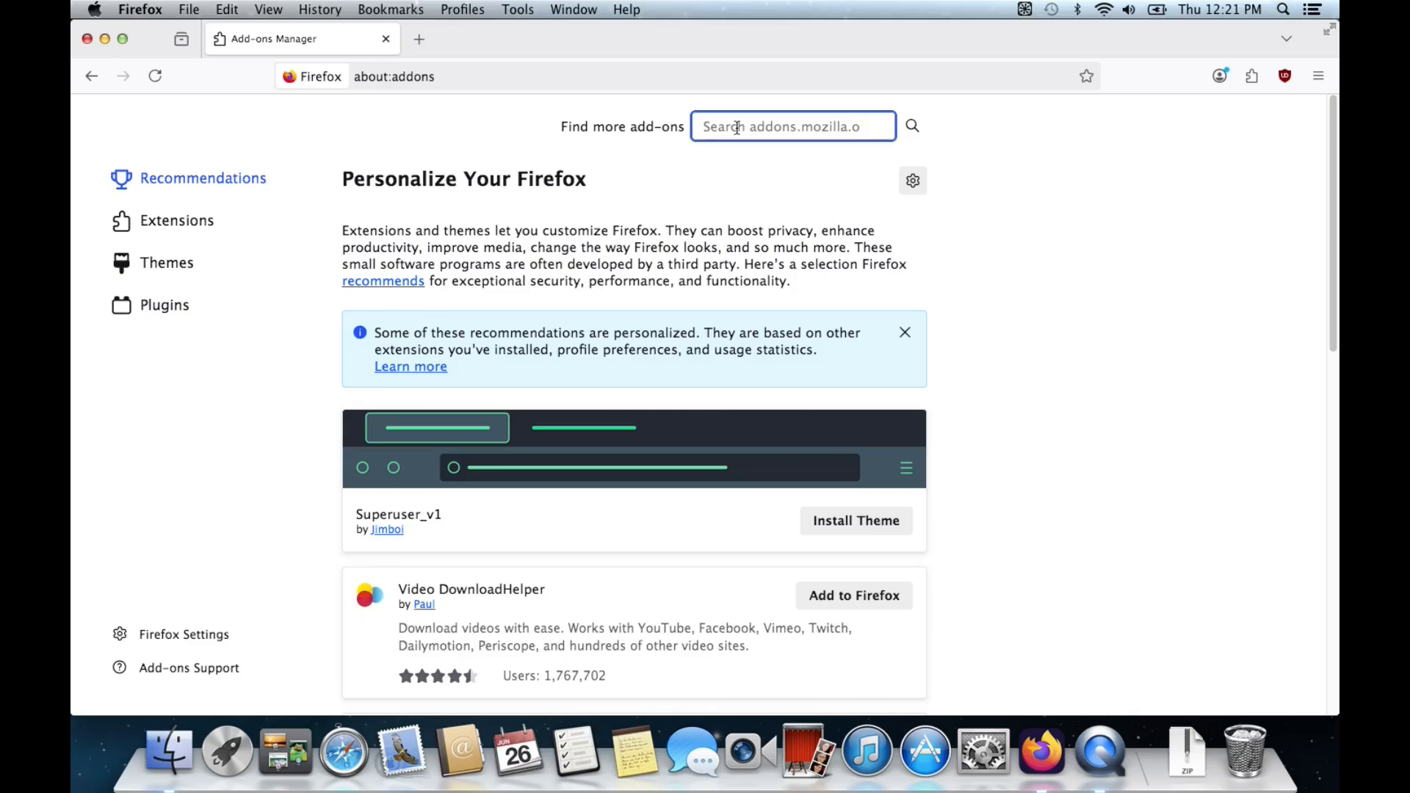
# - Find the Blue theme via 'blu', install it, and view it on a fresh tab
pyautogui.write('blu')
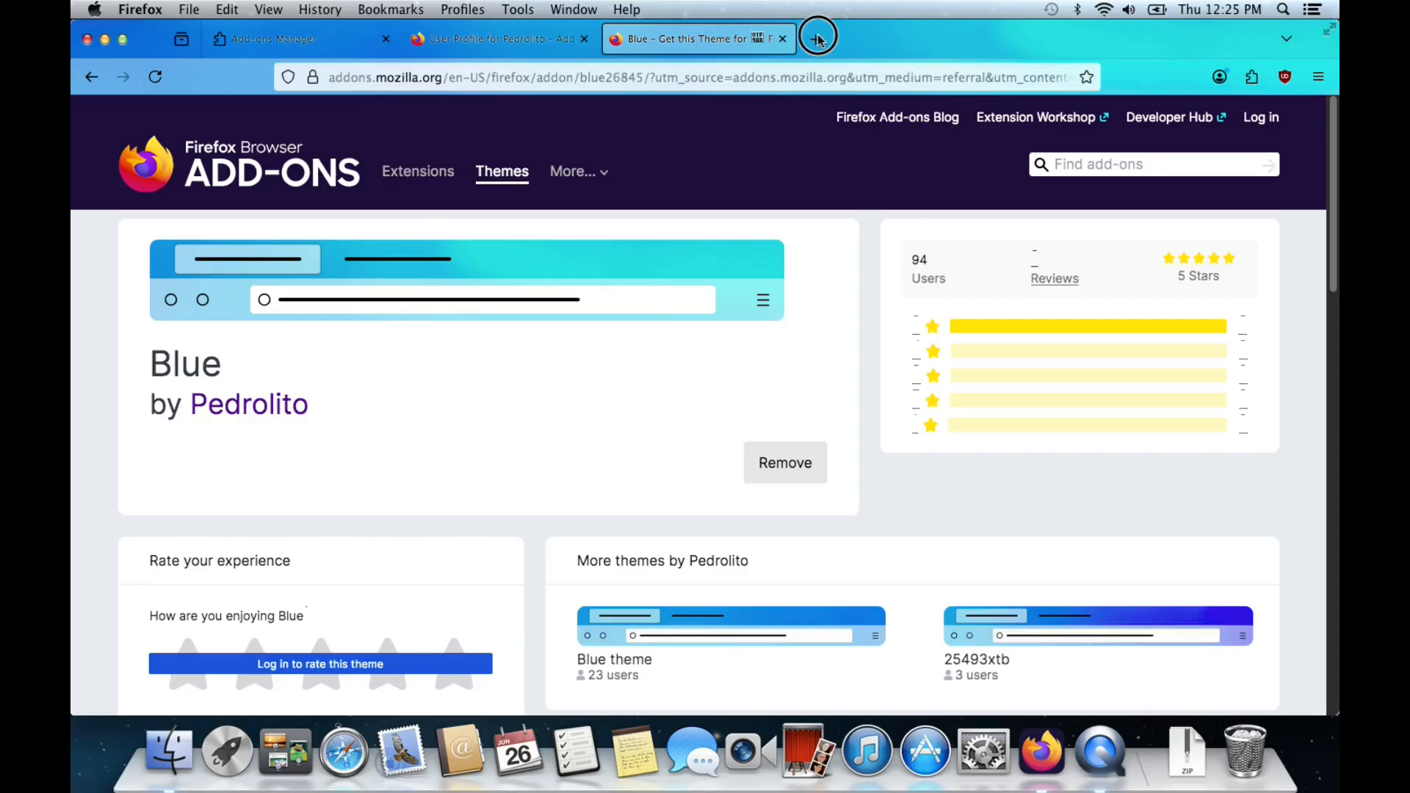
pyautogui.click(817, 38)
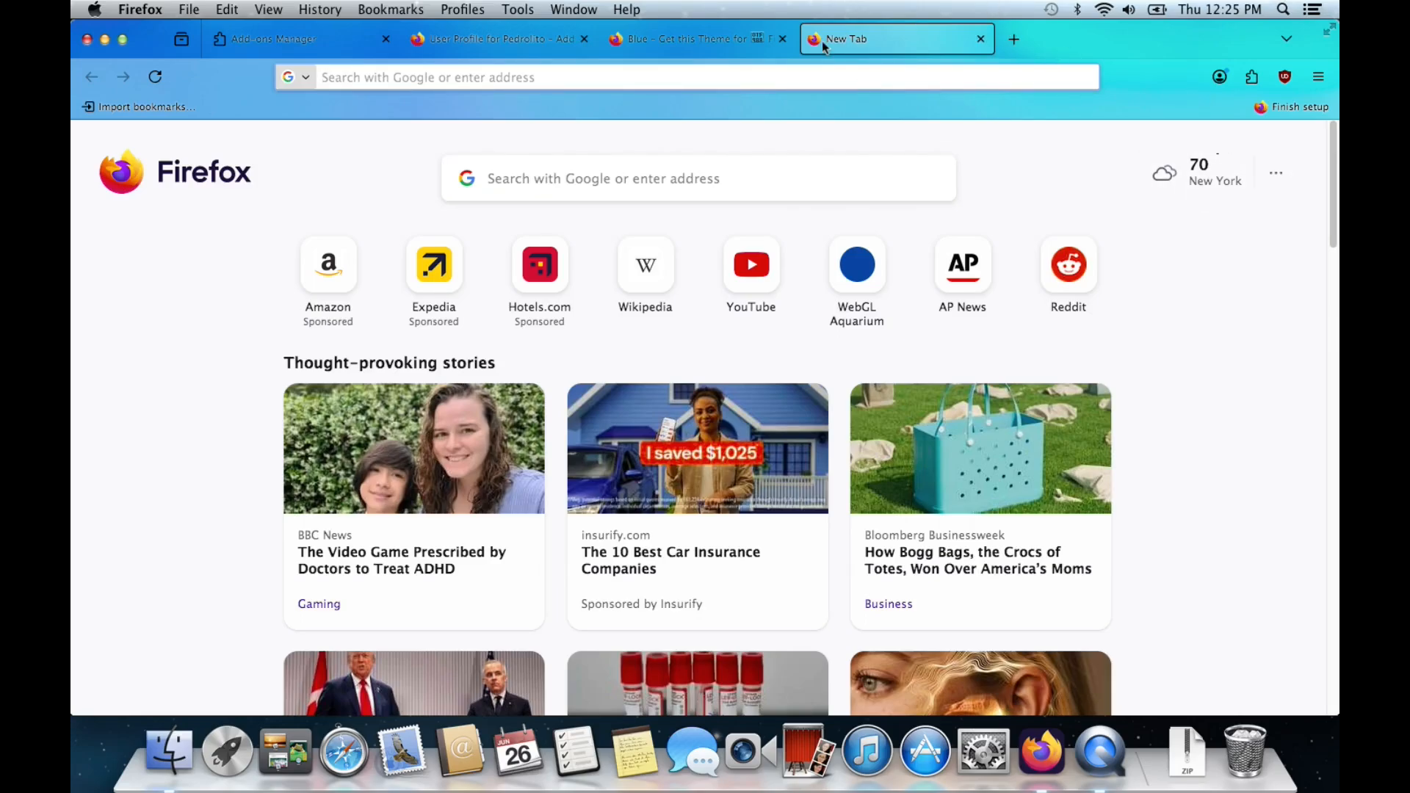
pyautogui.moveTo(1031, 126)
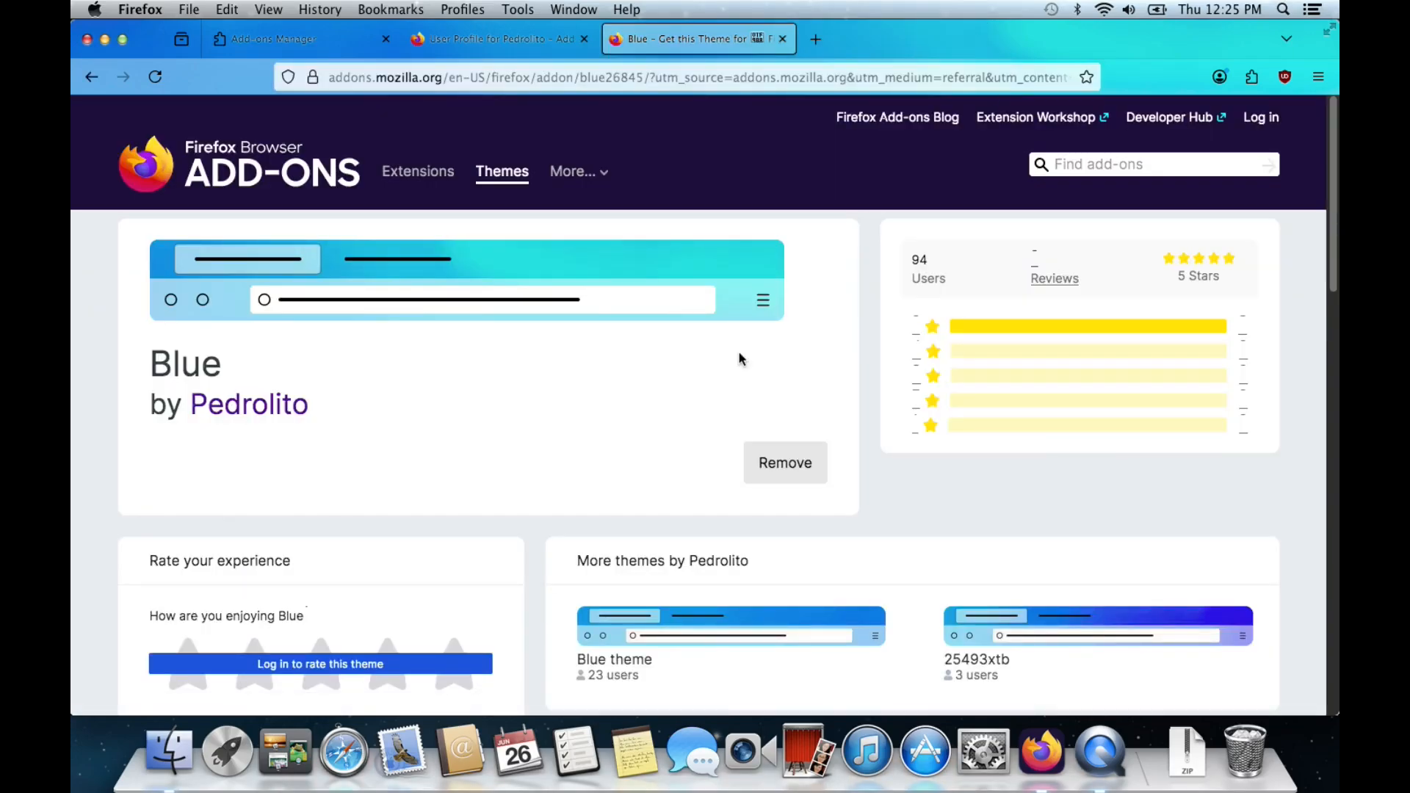
pyautogui.moveTo(746, 368)
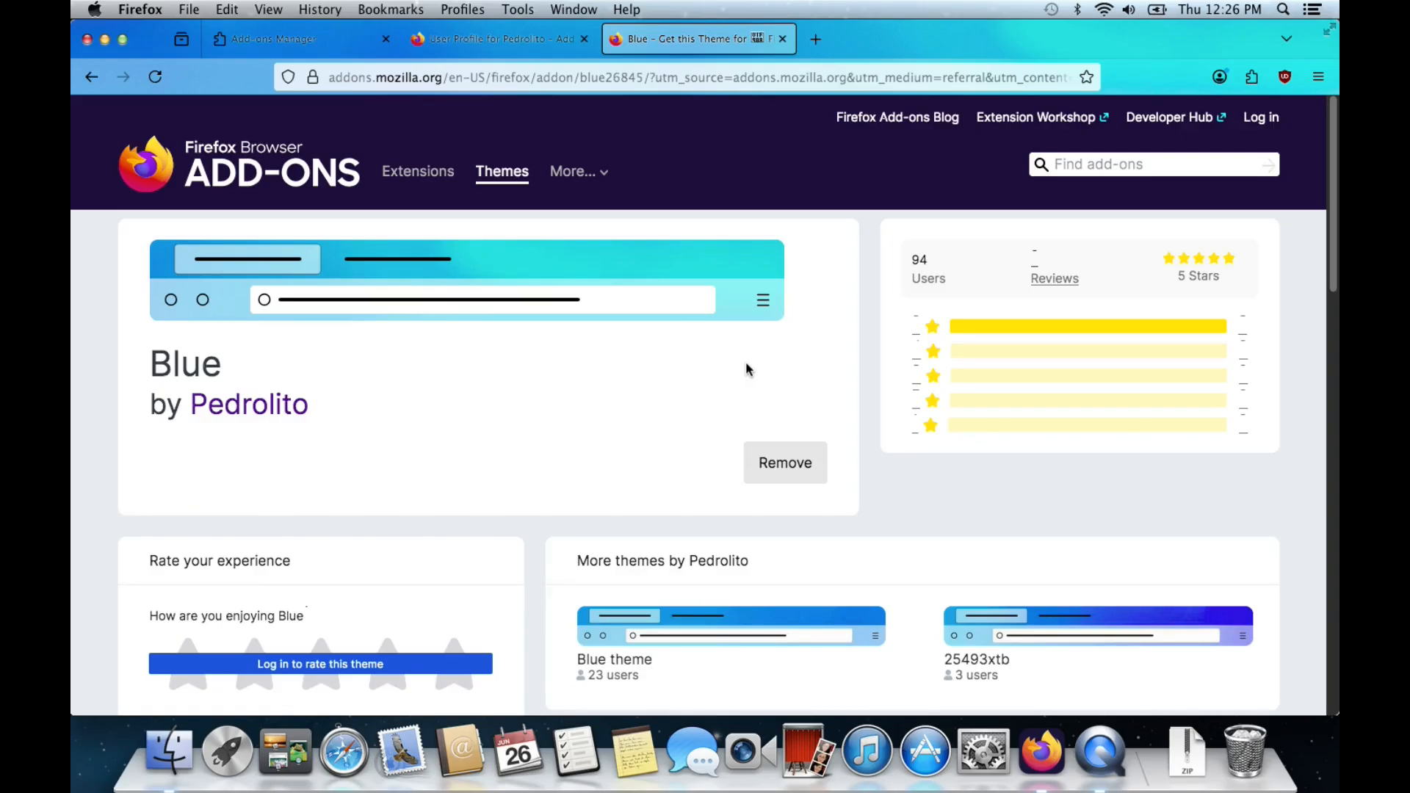
pyautogui.moveTo(763, 371)
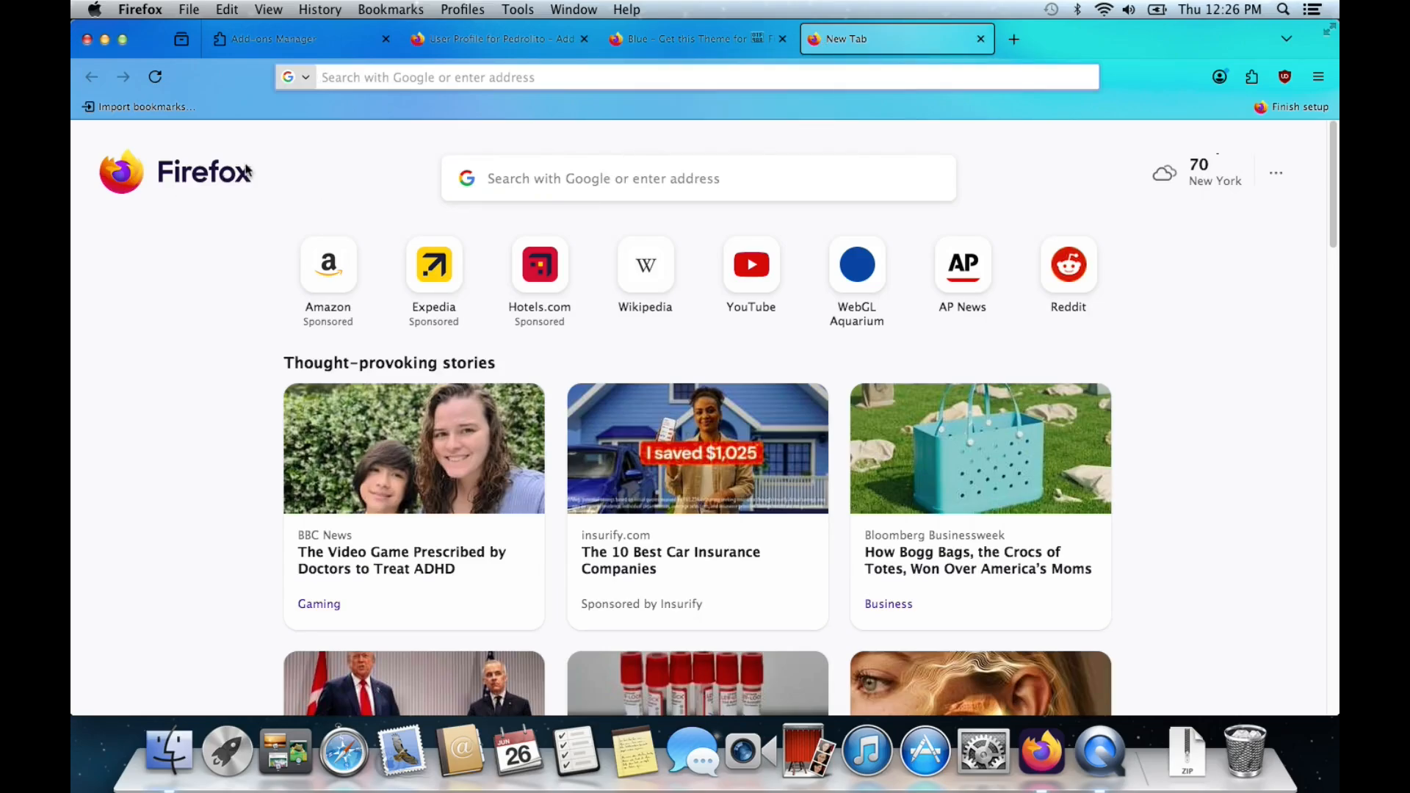
pyautogui.moveTo(298, 160)
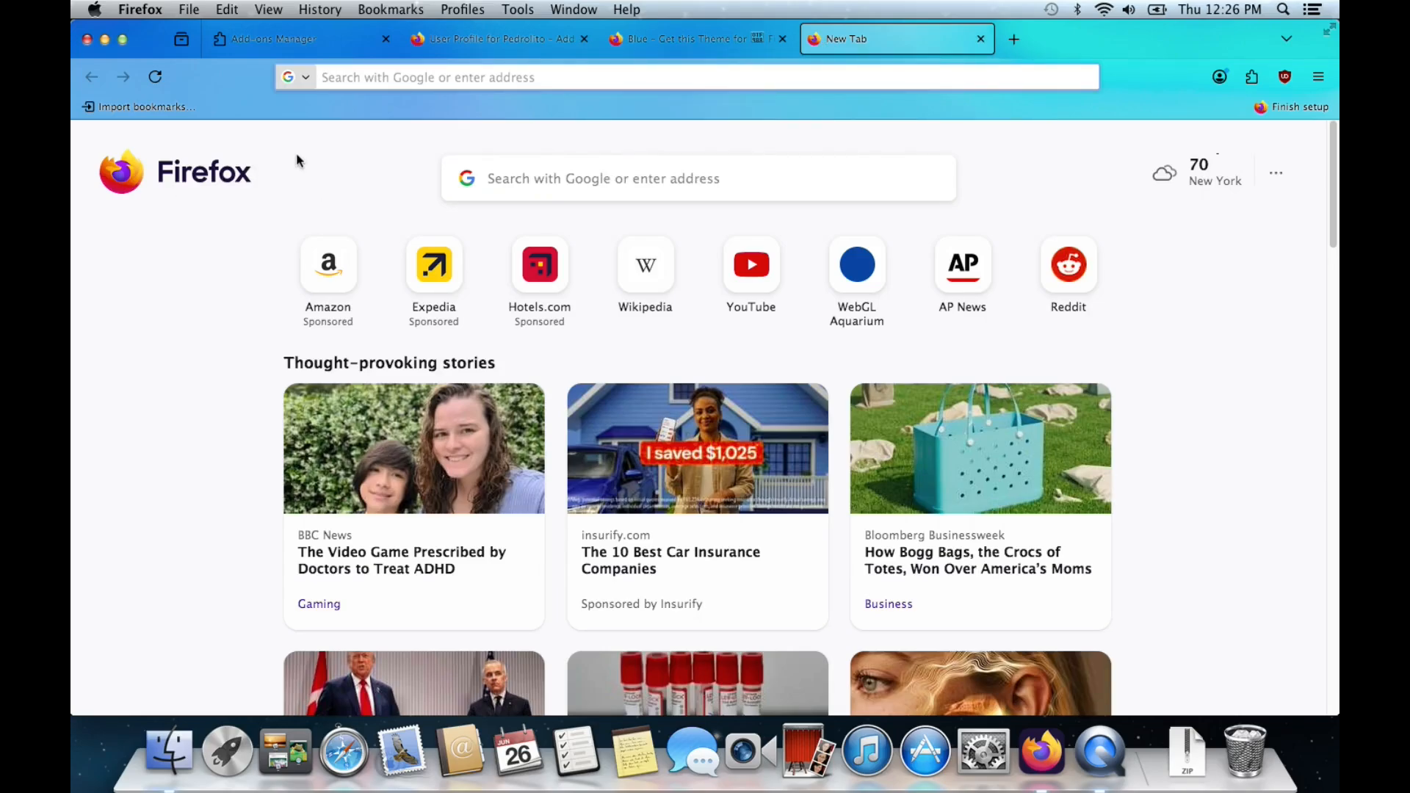